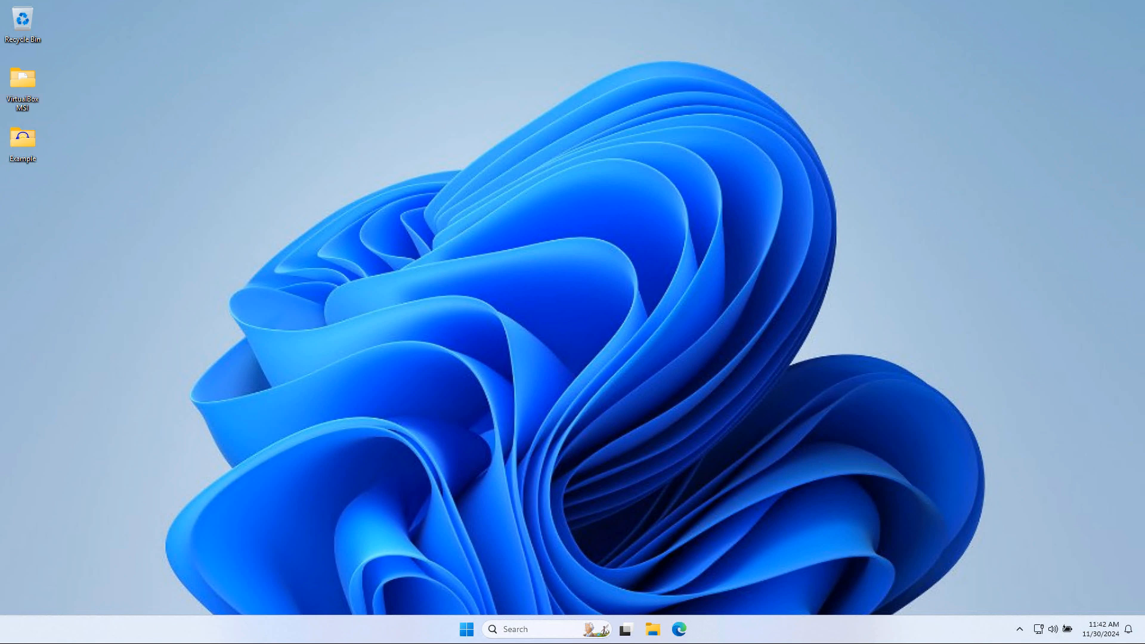
pyautogui.moveTo(207, 122)
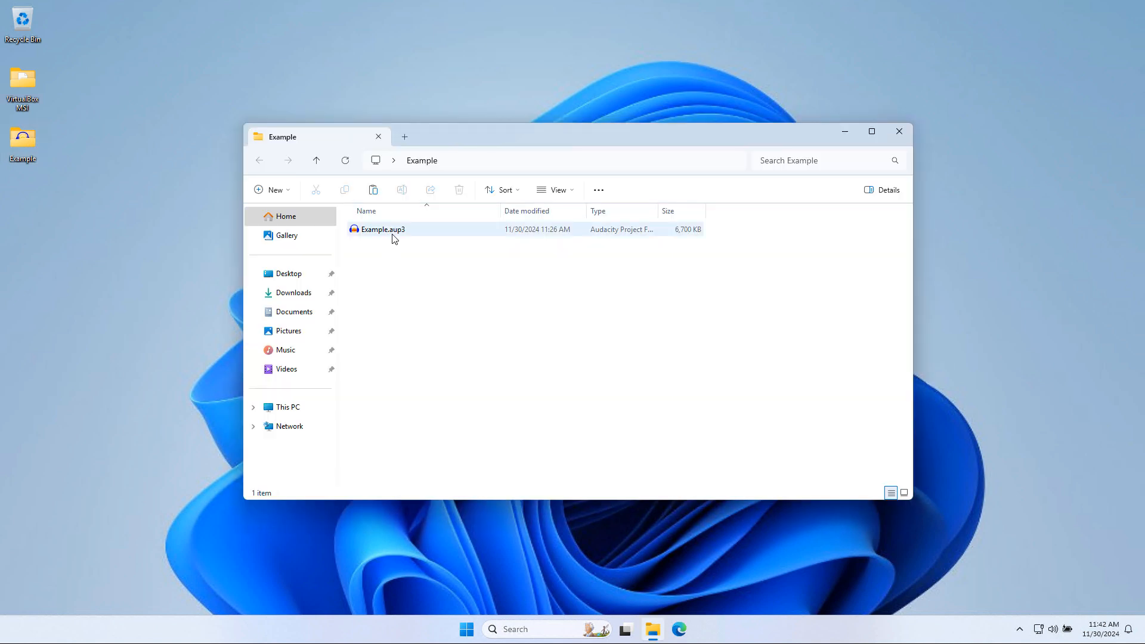
# - Open Example.aup3 in Audacity from the Example folder and maximize the window
pyautogui.click(383, 228)
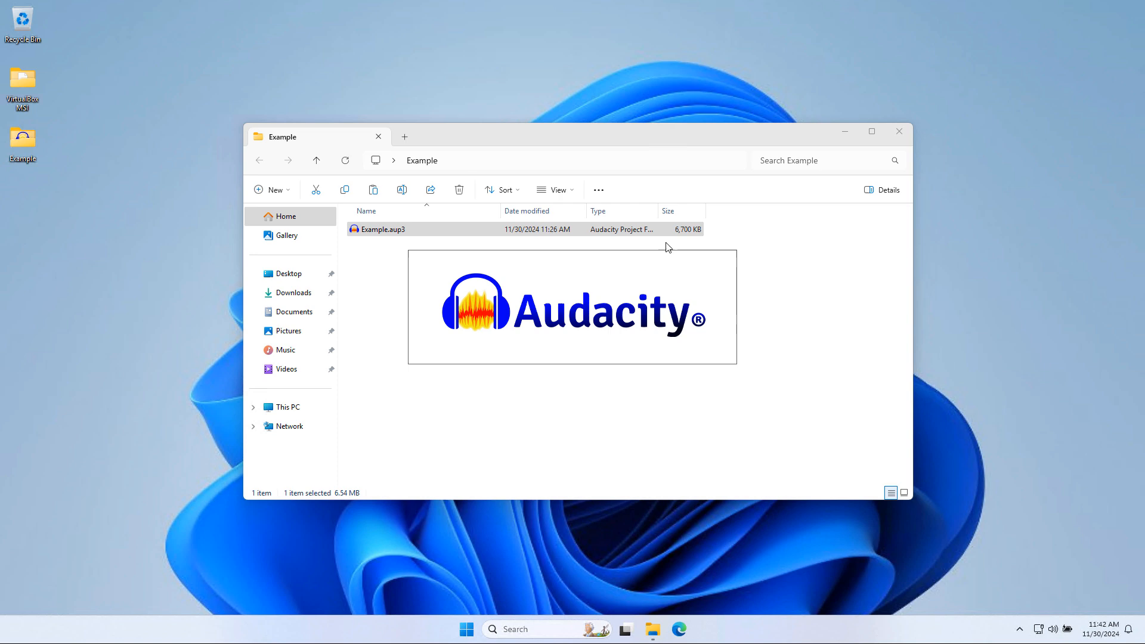
pyautogui.doubleClick(383, 228)
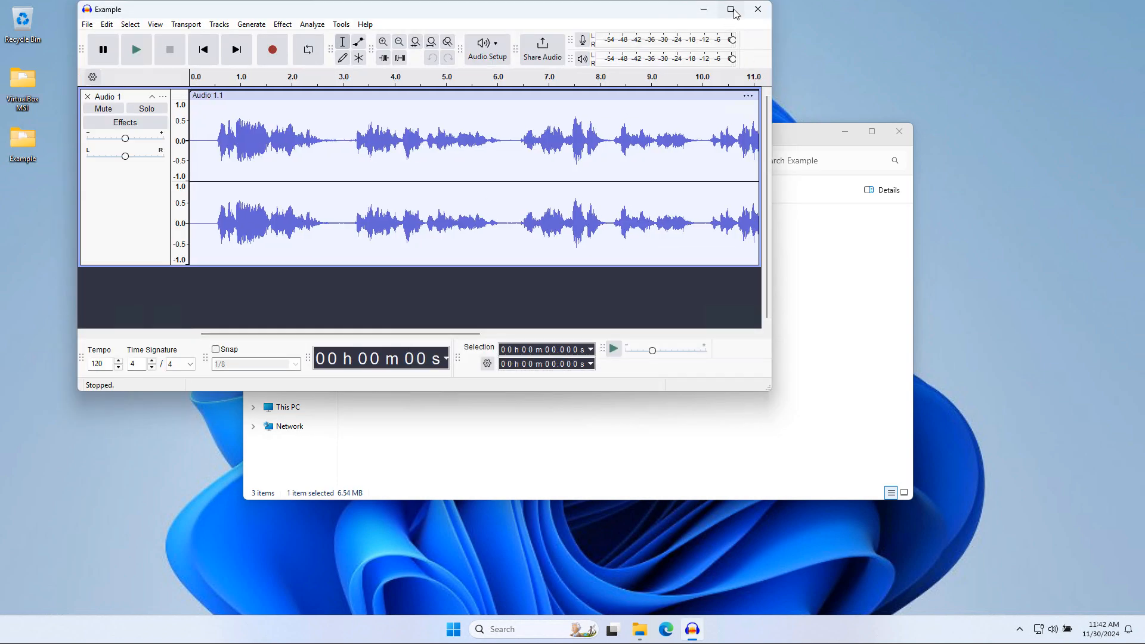
pyautogui.click(731, 9)
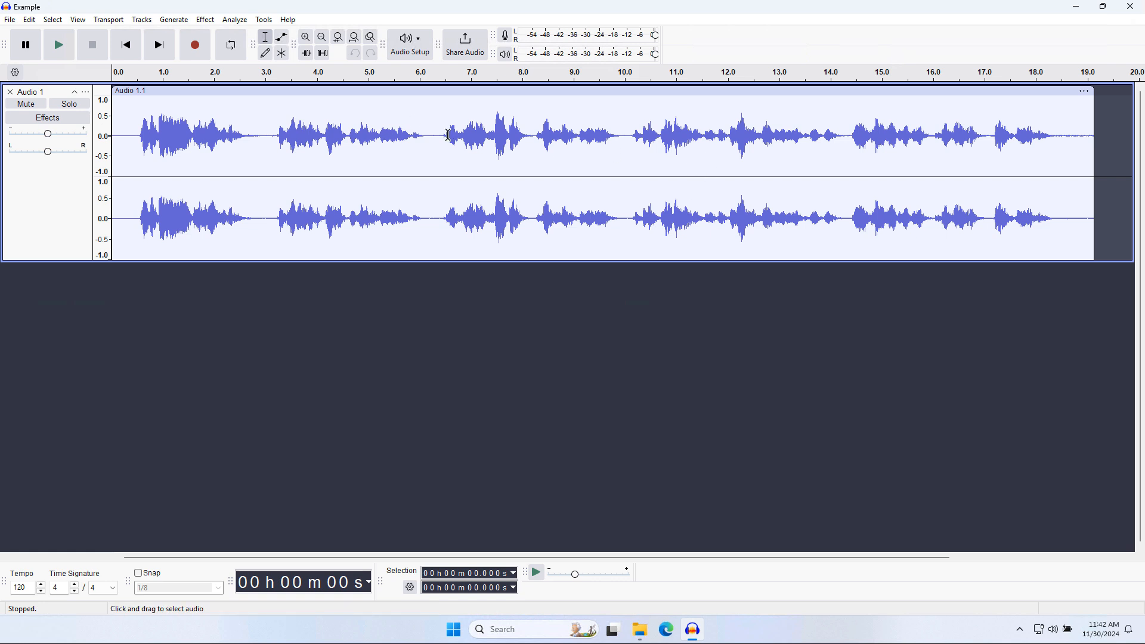
pyautogui.moveTo(322, 121)
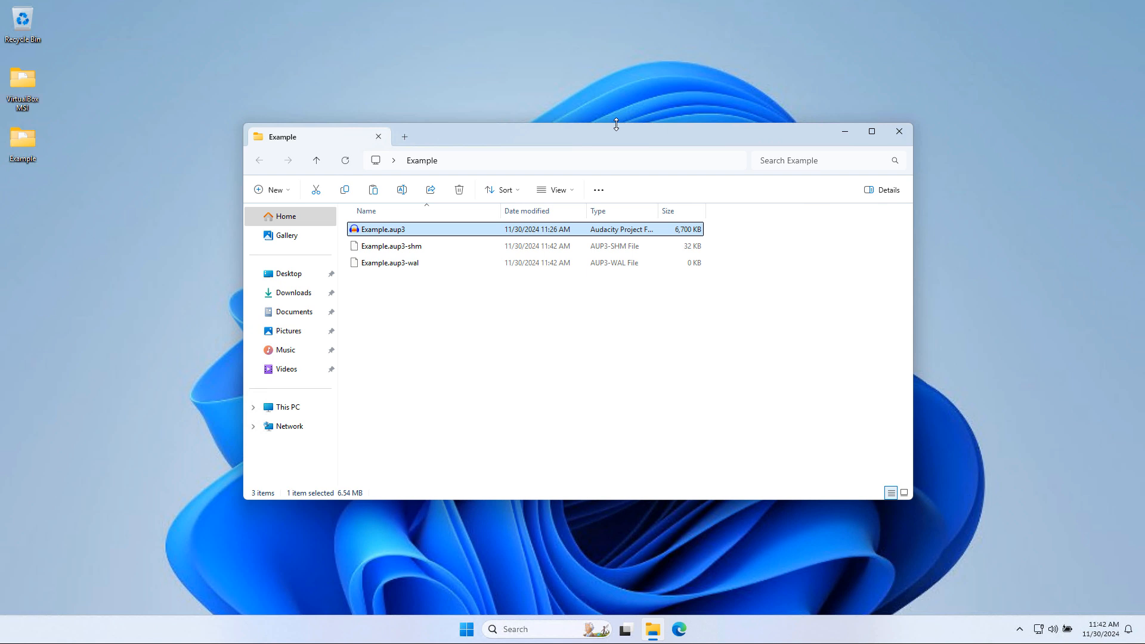
# - Close the Example folder window and open the VirtualBox MSI desktop folder
pyautogui.click(899, 131)
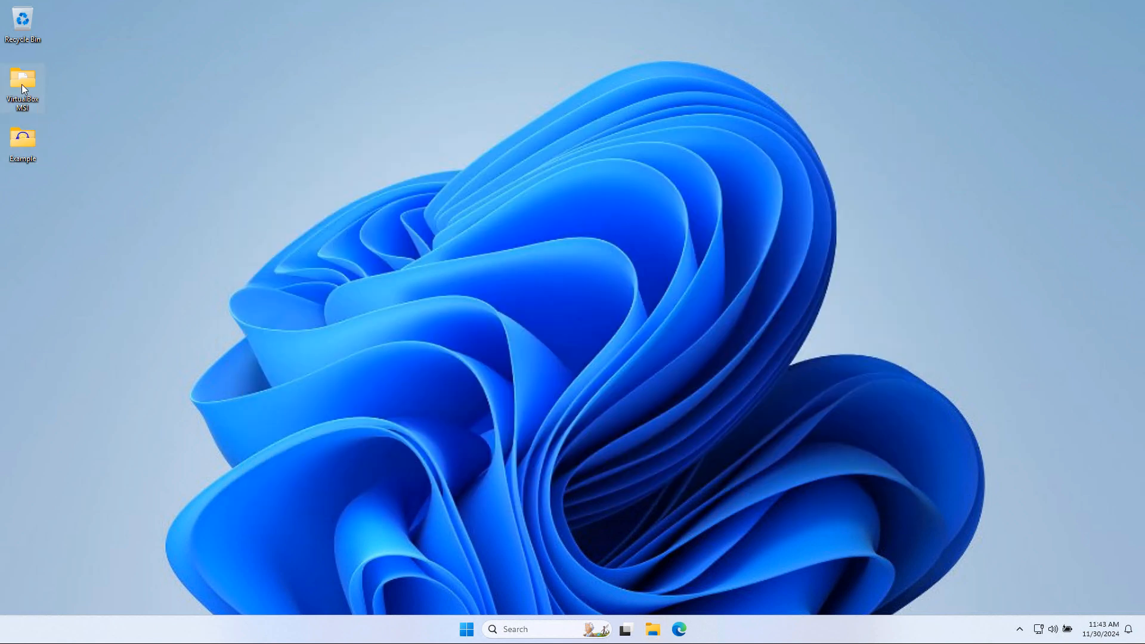
pyautogui.doubleClick(22, 87)
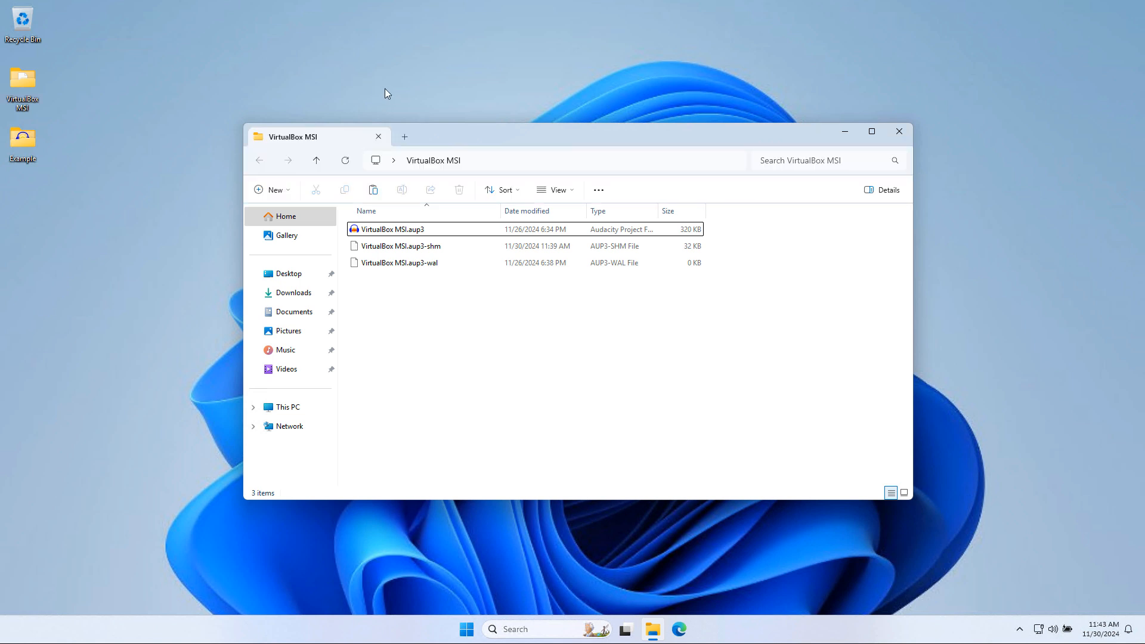
pyautogui.moveTo(452, 179)
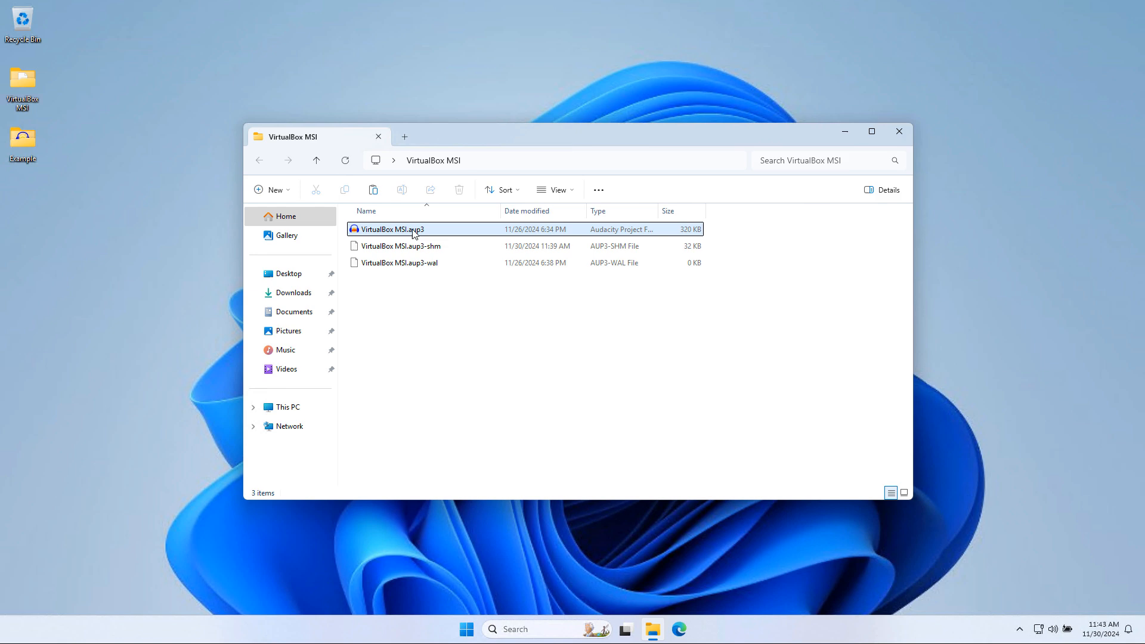
pyautogui.moveTo(466, 286)
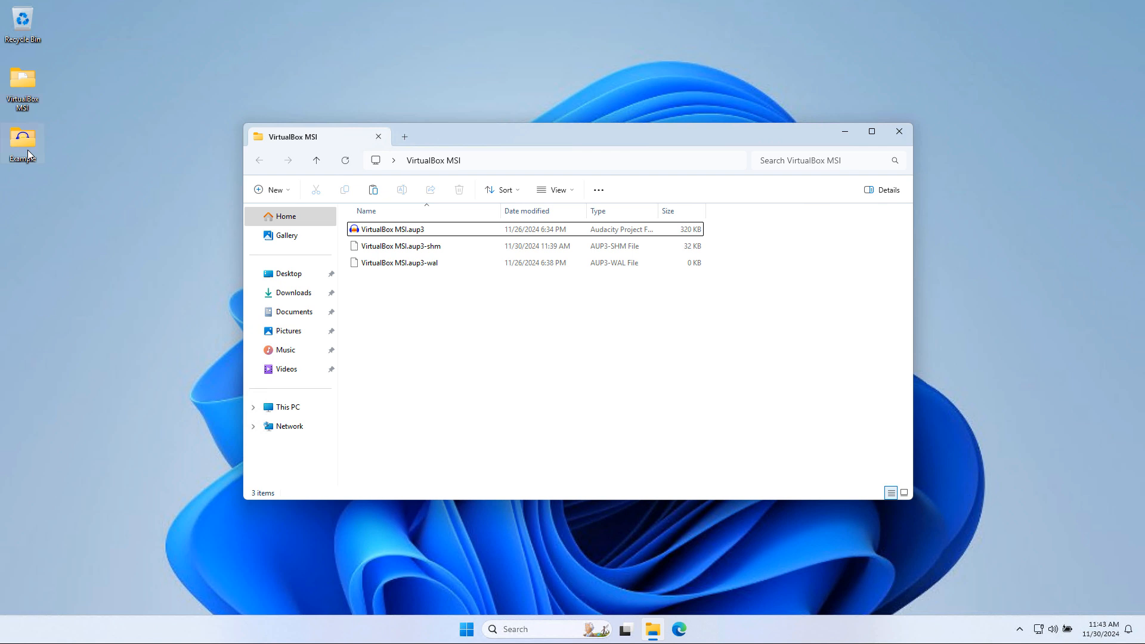
pyautogui.moveTo(32, 162)
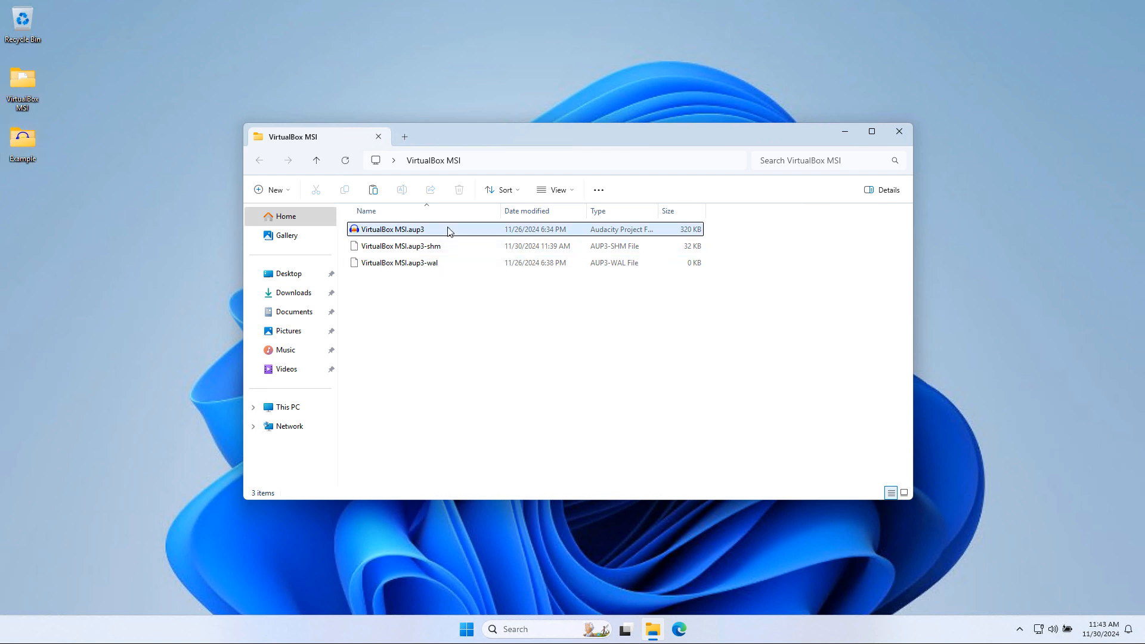
pyautogui.moveTo(423, 230)
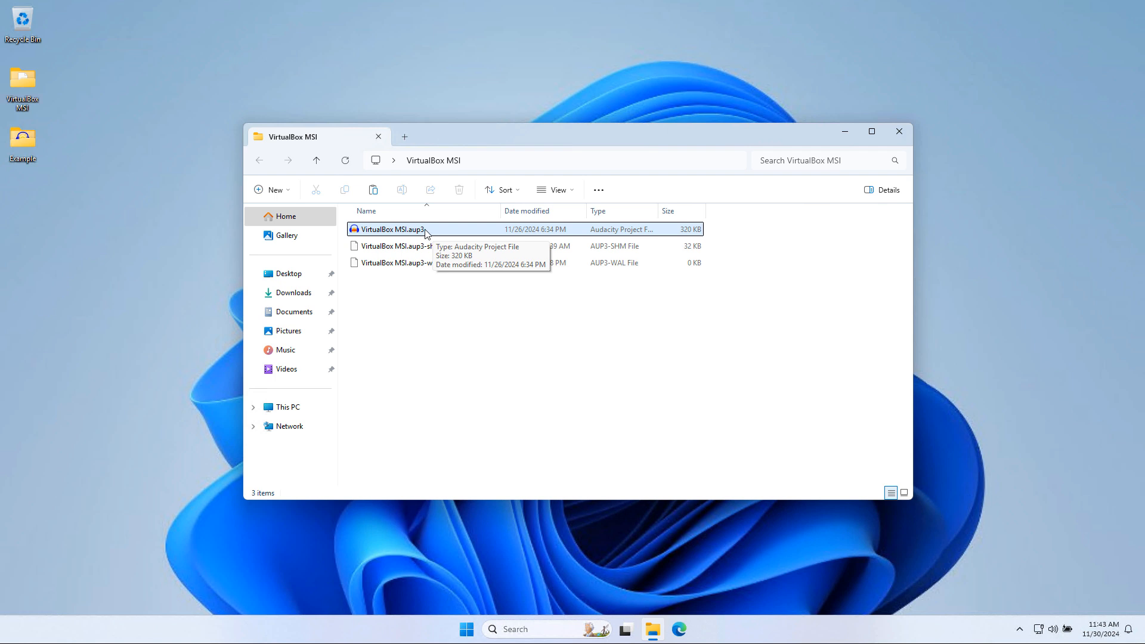
# - Open VirtualBox MSI.aup3 in Audacity, then close the empty project
pyautogui.doubleClick(392, 229)
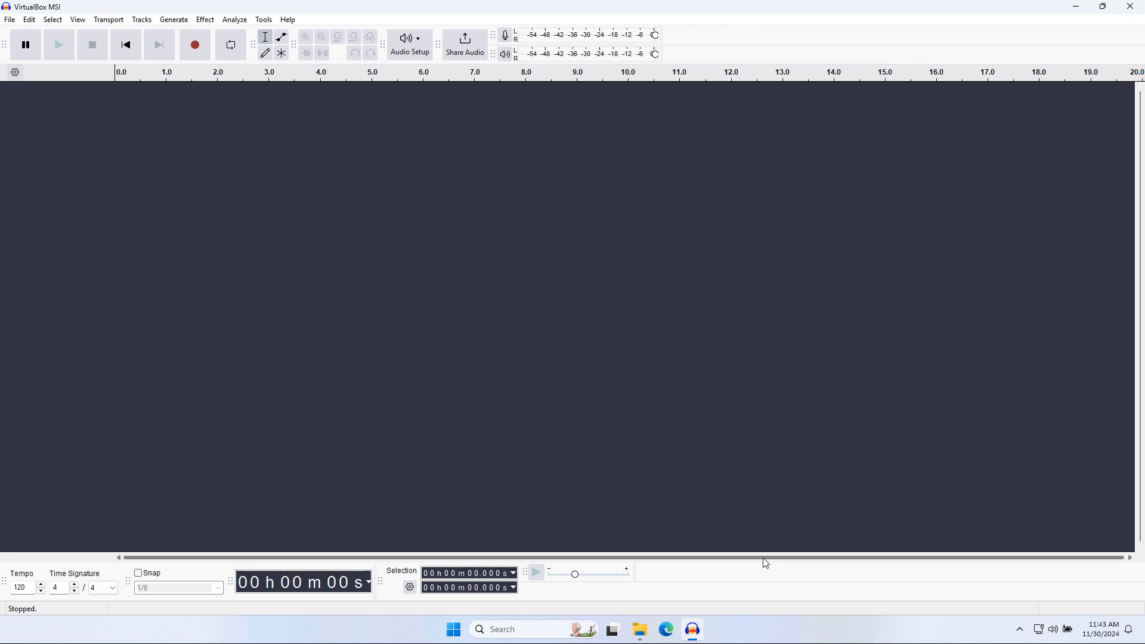
pyautogui.moveTo(776, 421)
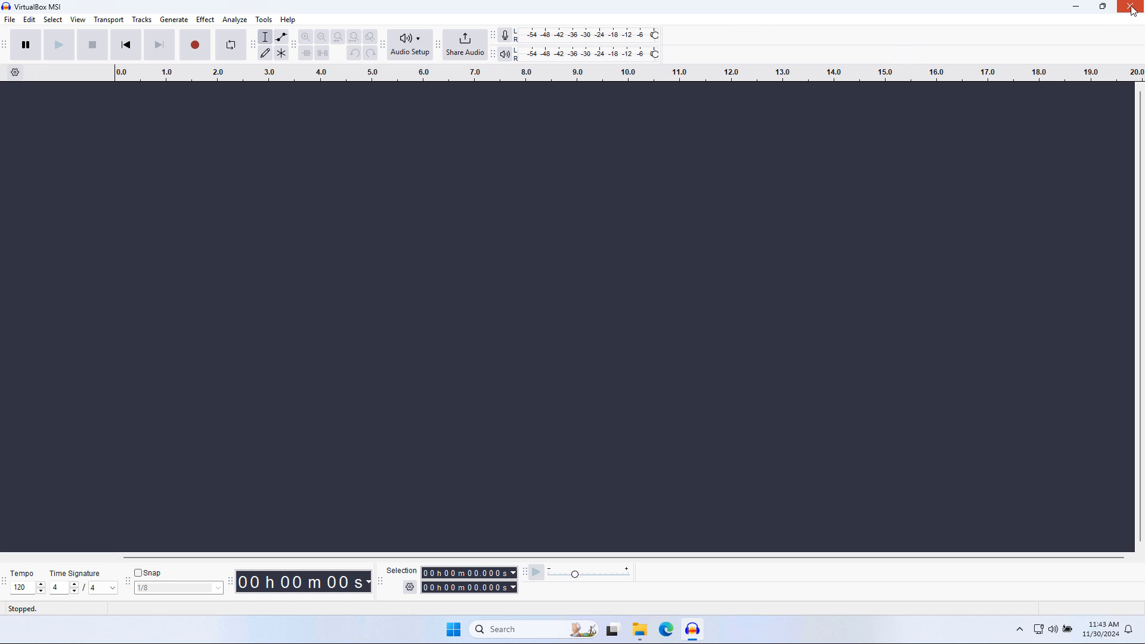
pyautogui.click(1130, 6)
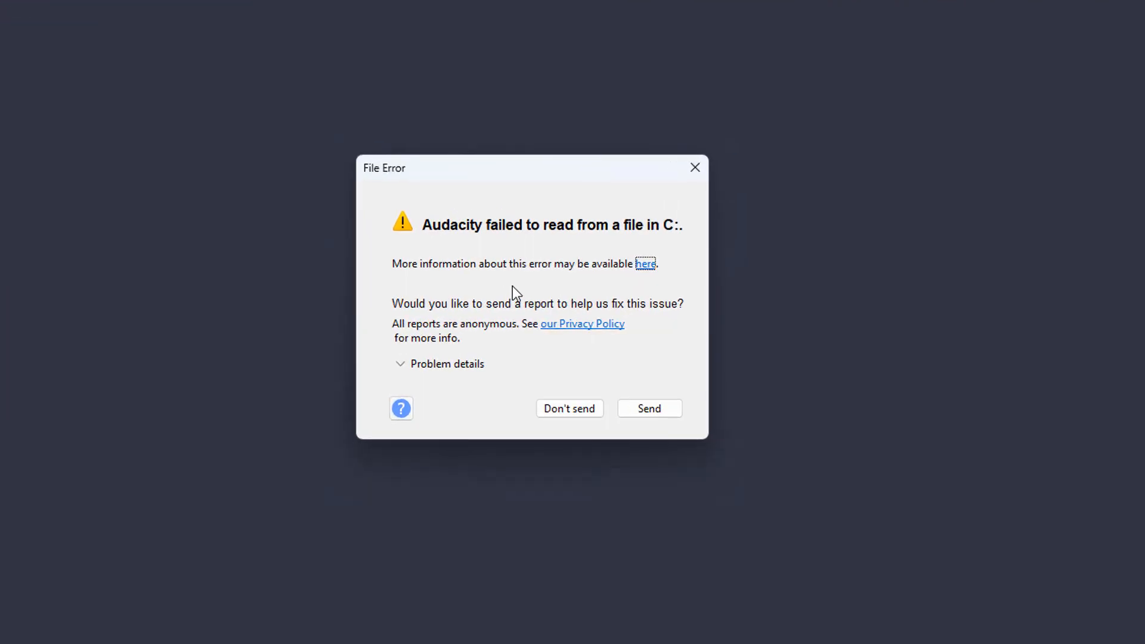
# - Expand and scroll through the File Error's problem details
pyautogui.click(446, 364)
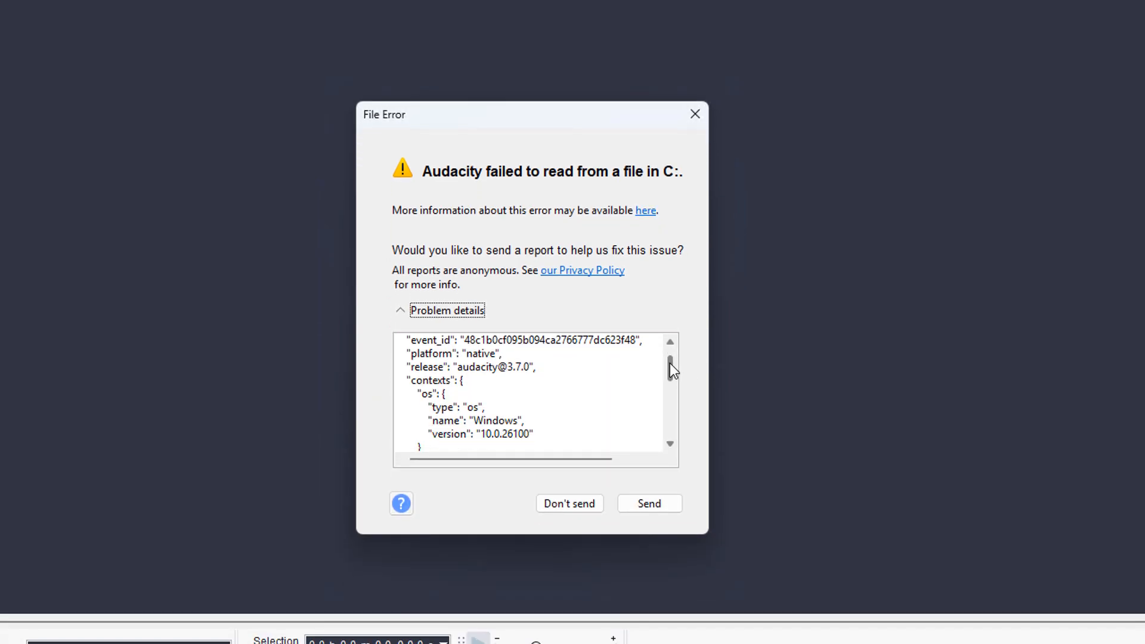
pyautogui.scroll(-3)
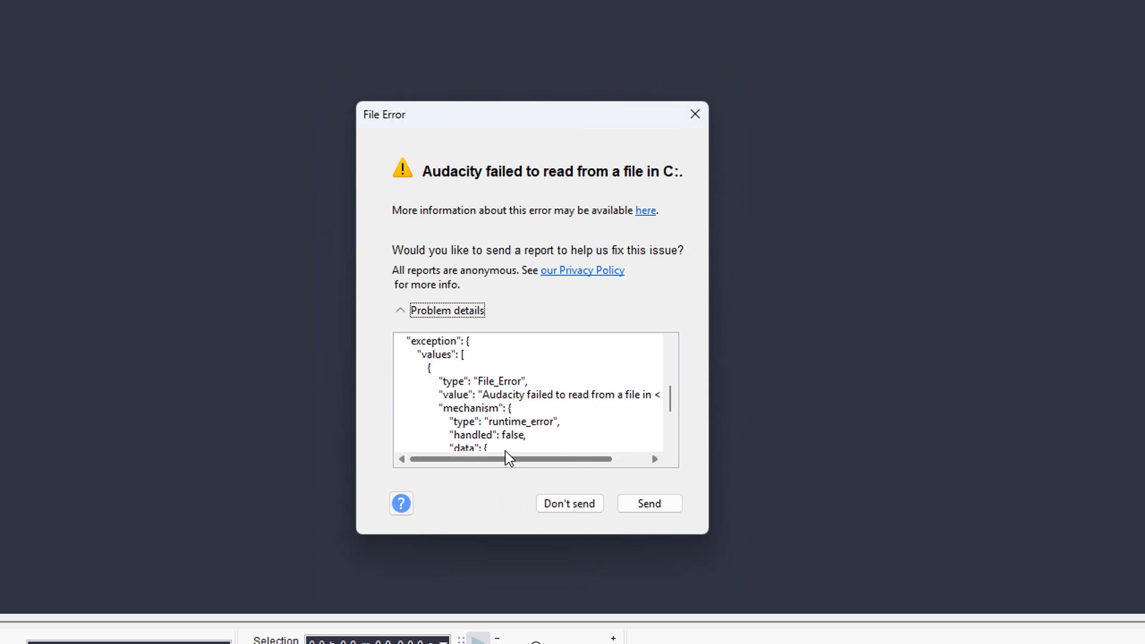
pyautogui.scroll(-3)
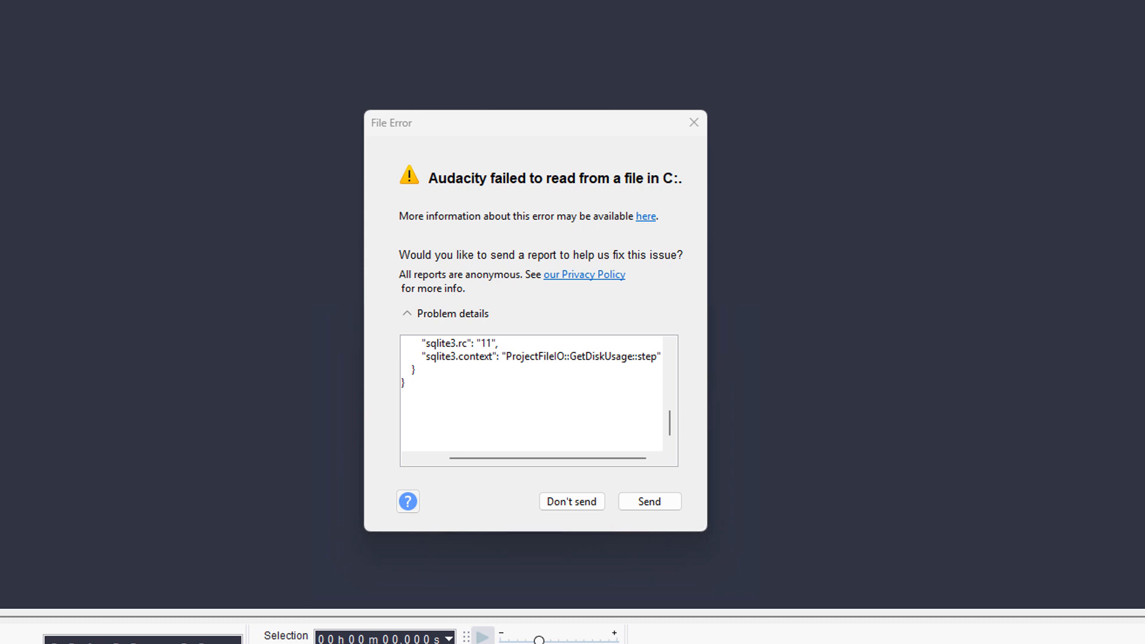
# - Close the stray Explorer window and decline sending the error report
pyautogui.click(571, 501)
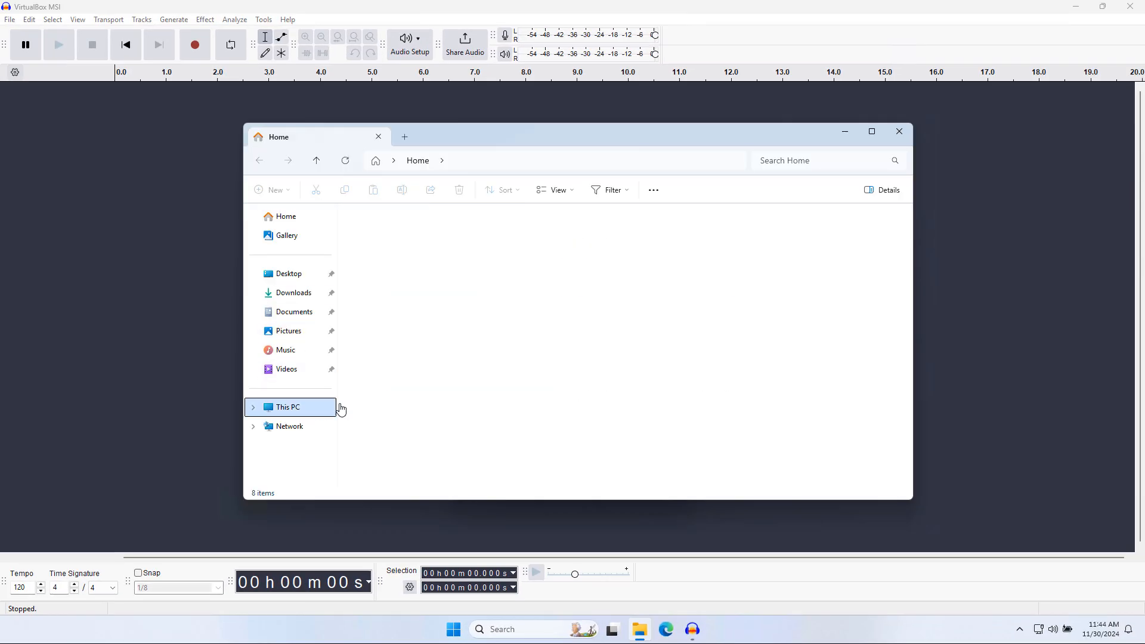
pyautogui.click(288, 406)
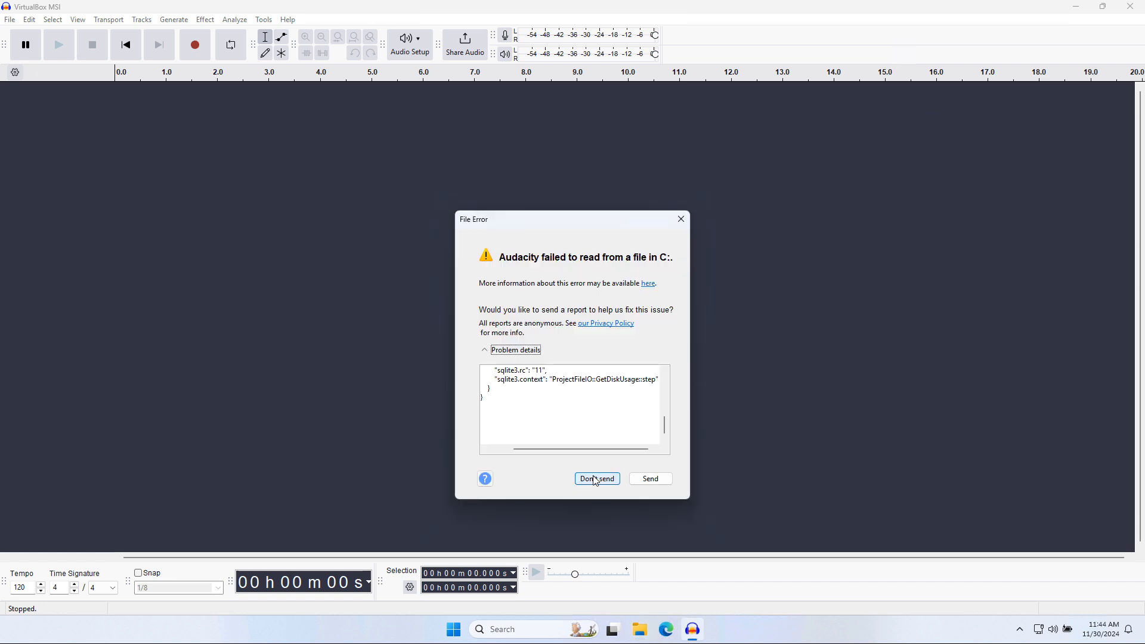
pyautogui.click(595, 478)
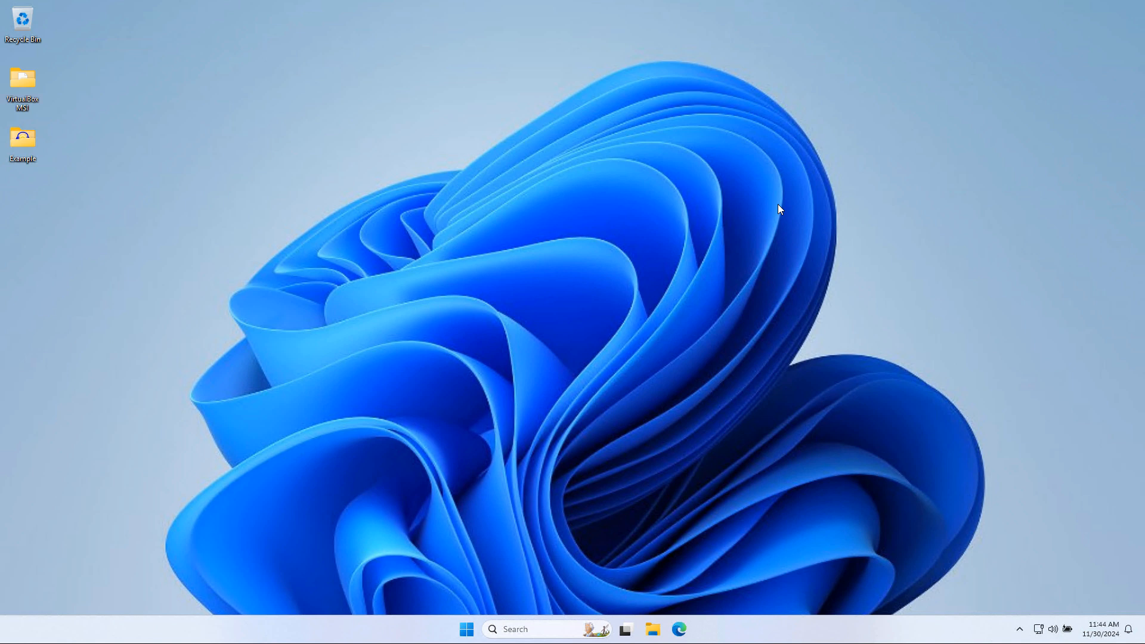
pyautogui.moveTo(23, 139)
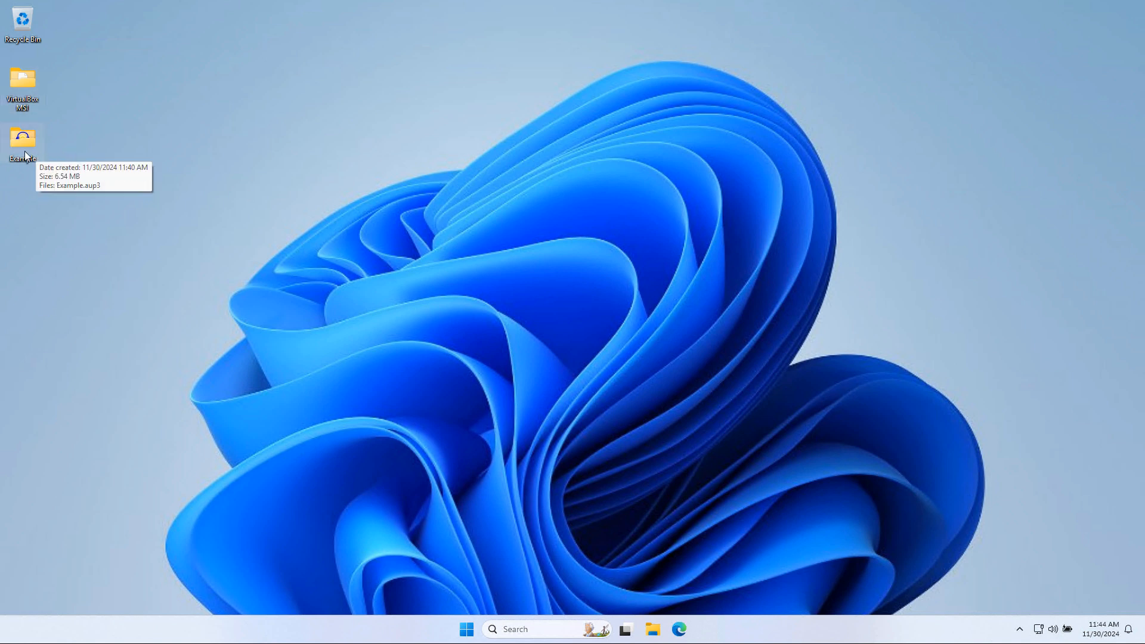
# - Reopen Example.aup3 from its folder, review the crash report, and close it unsent
pyautogui.doubleClick(23, 142)
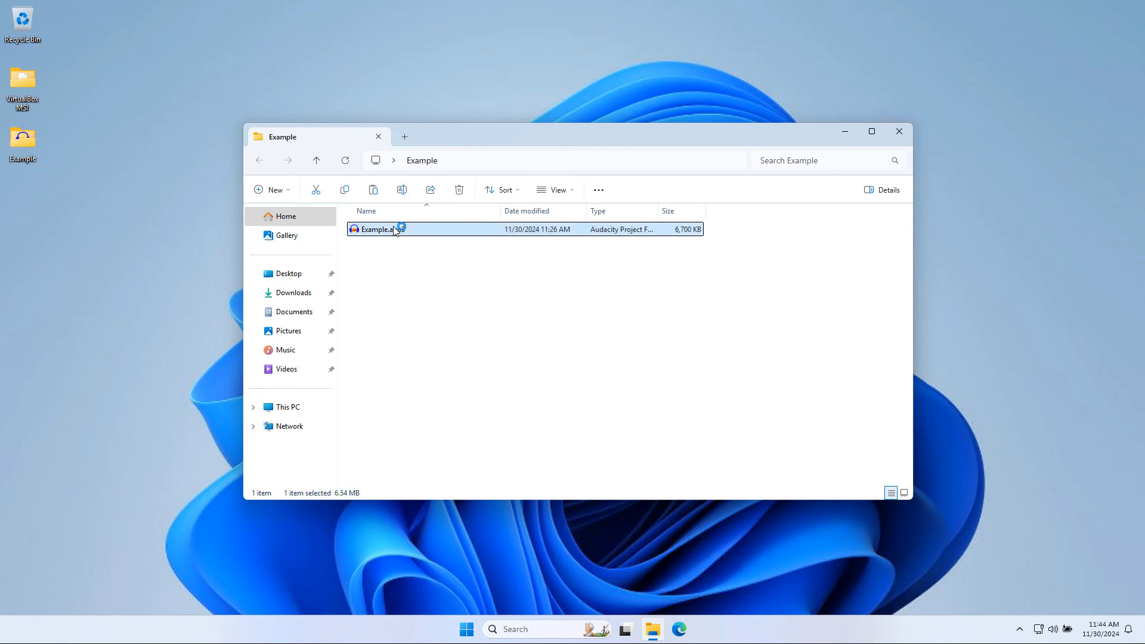
pyautogui.doubleClick(374, 229)
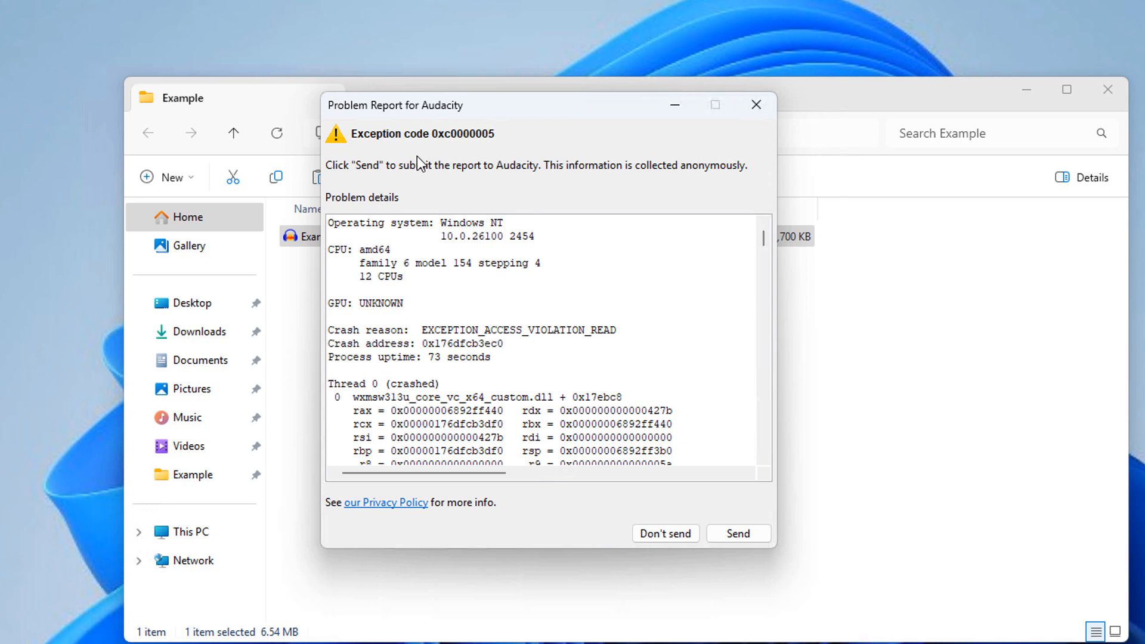
pyautogui.moveTo(496, 150)
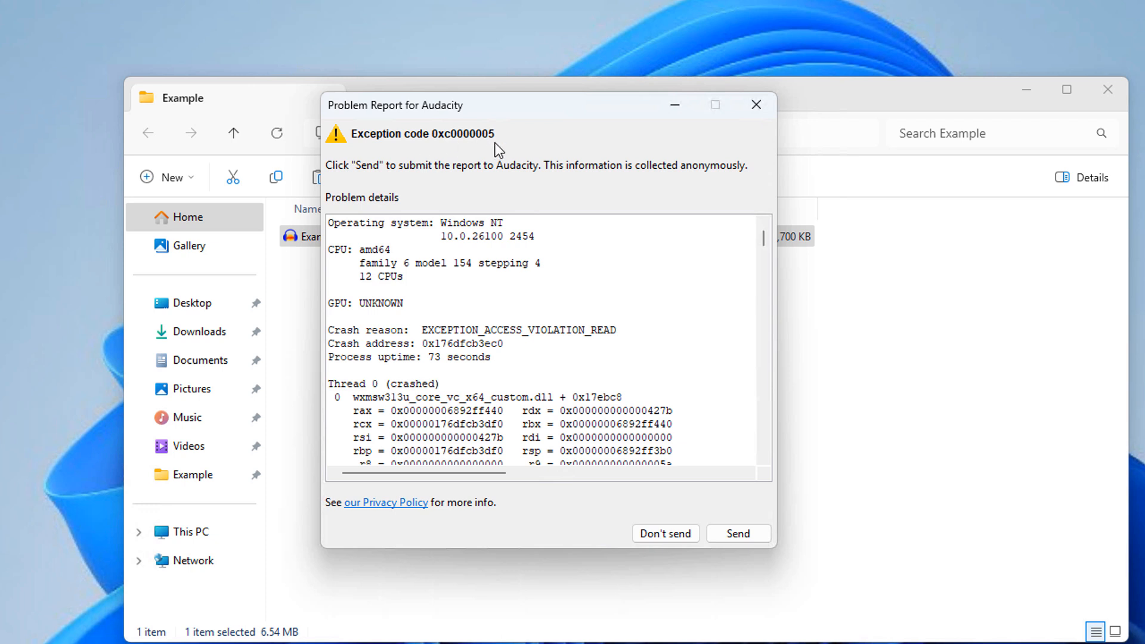
pyautogui.moveTo(578, 331)
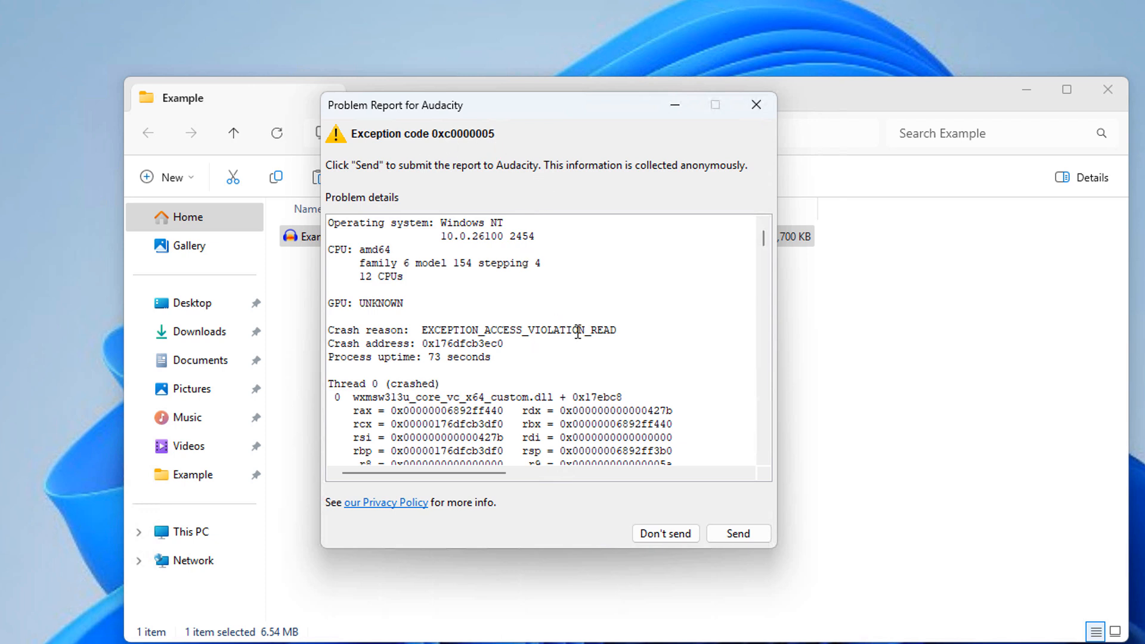
pyautogui.scroll(-3)
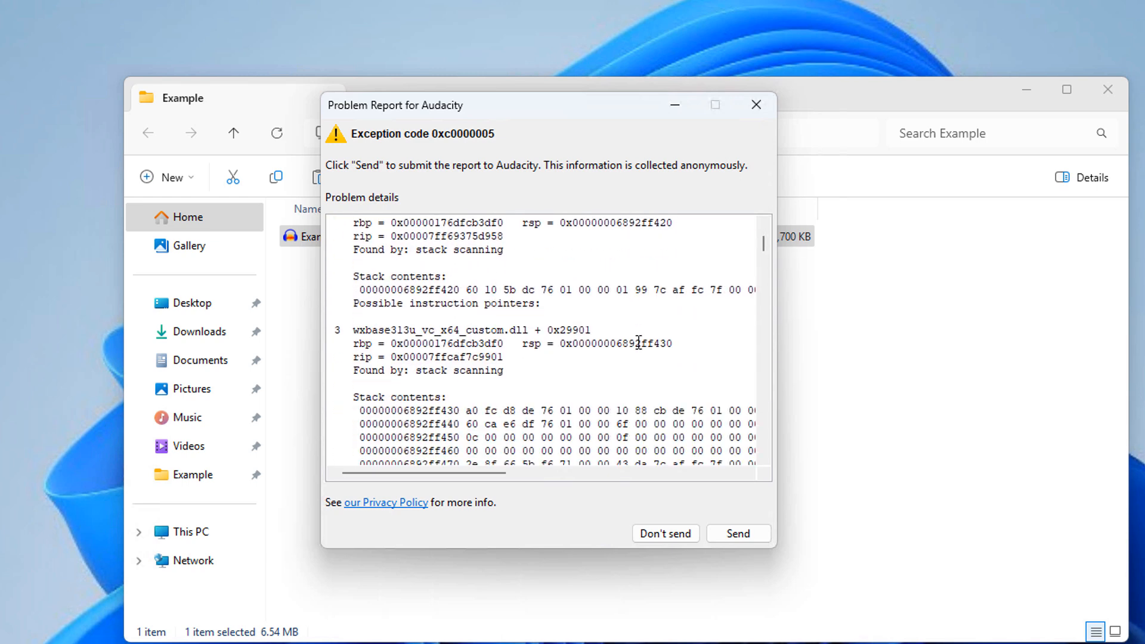
pyautogui.scroll(-3)
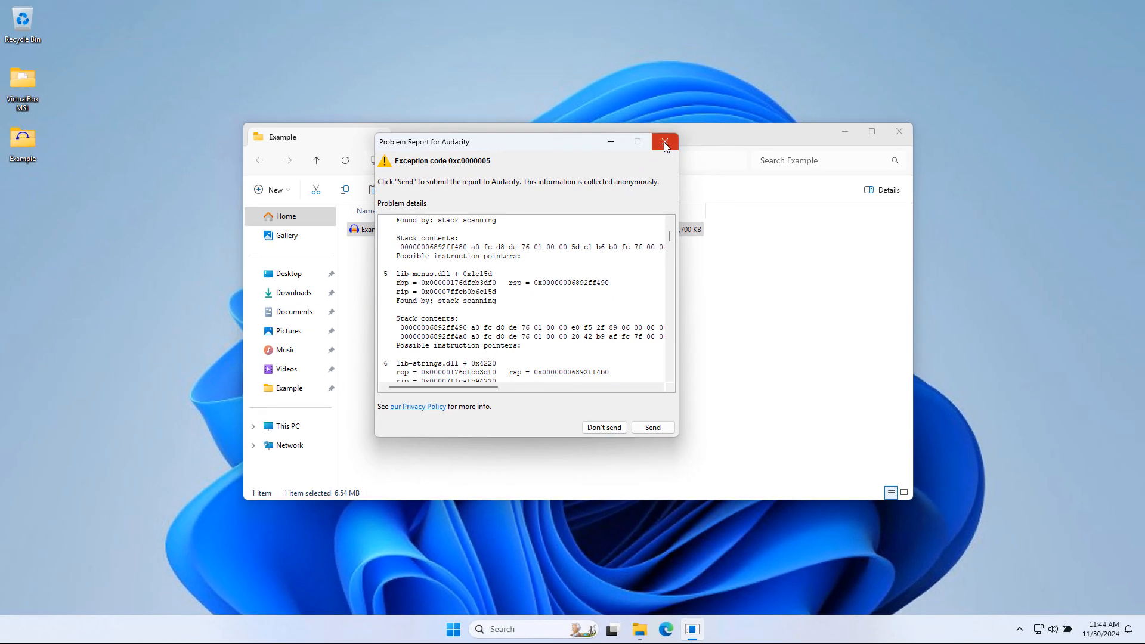
pyautogui.click(664, 142)
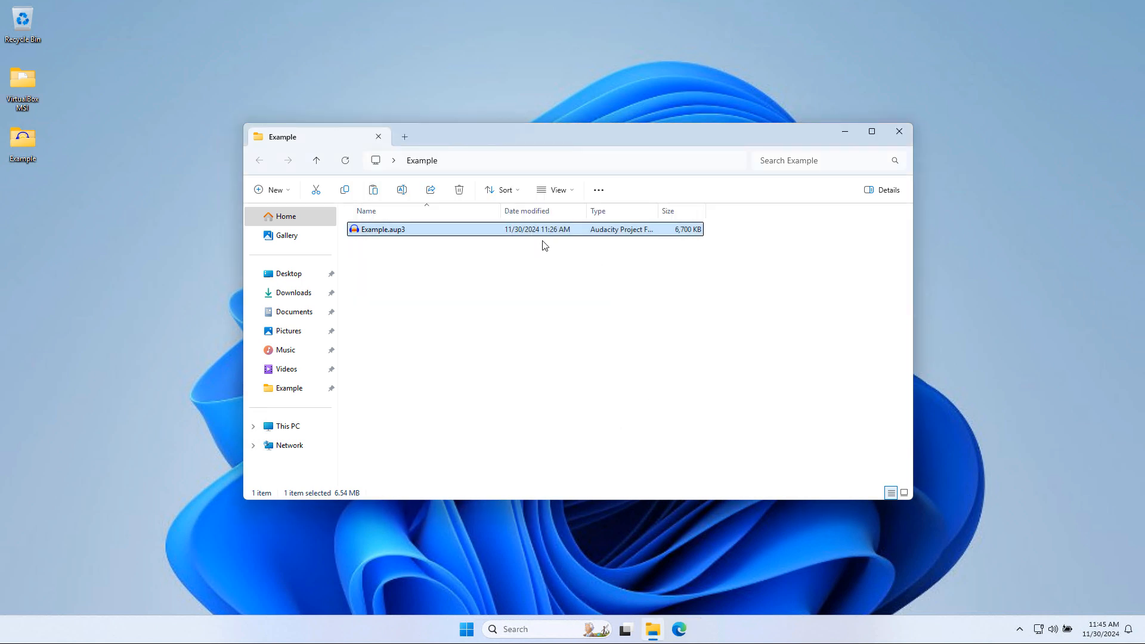
# - Launch Audacity from a Windows search for 'audacity'
pyautogui.click(274, 471)
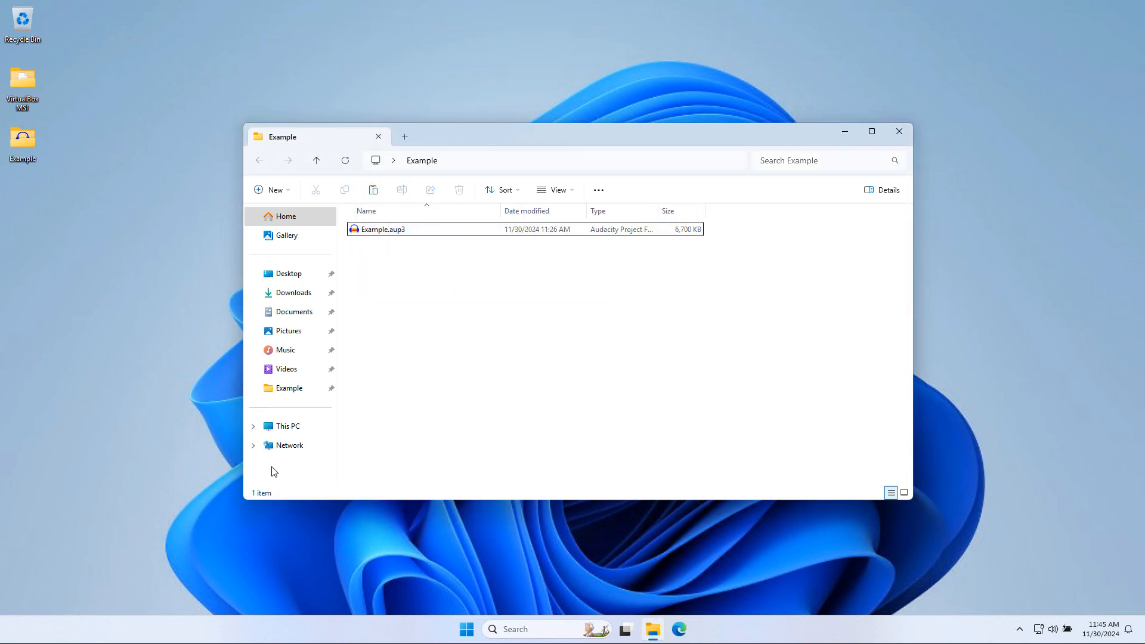
pyautogui.click(515, 629)
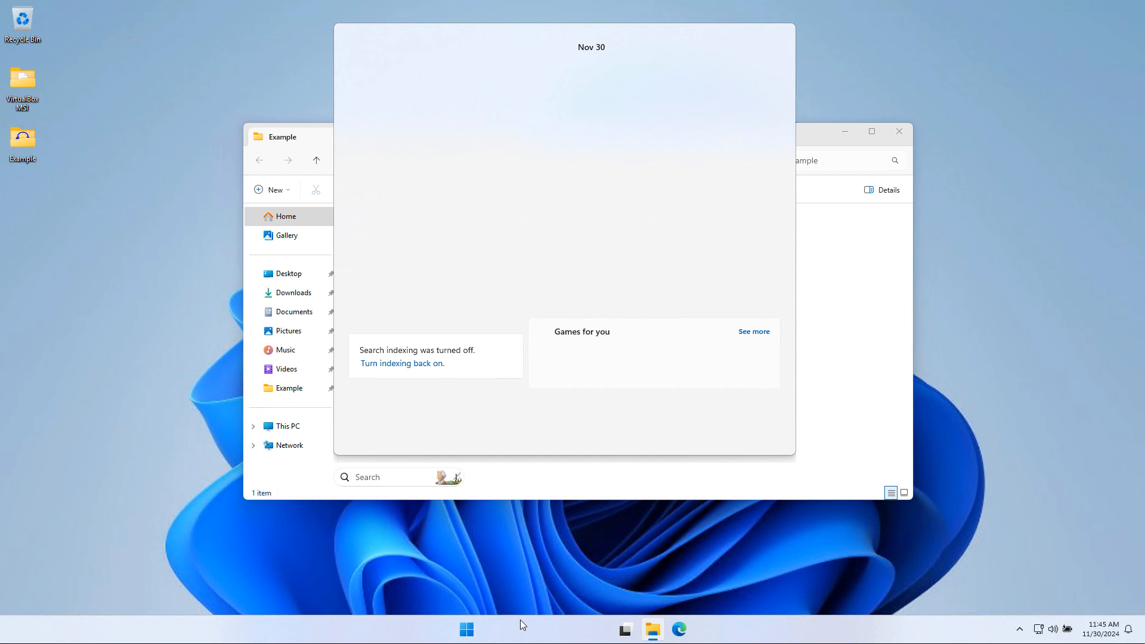
pyautogui.write('audacity')
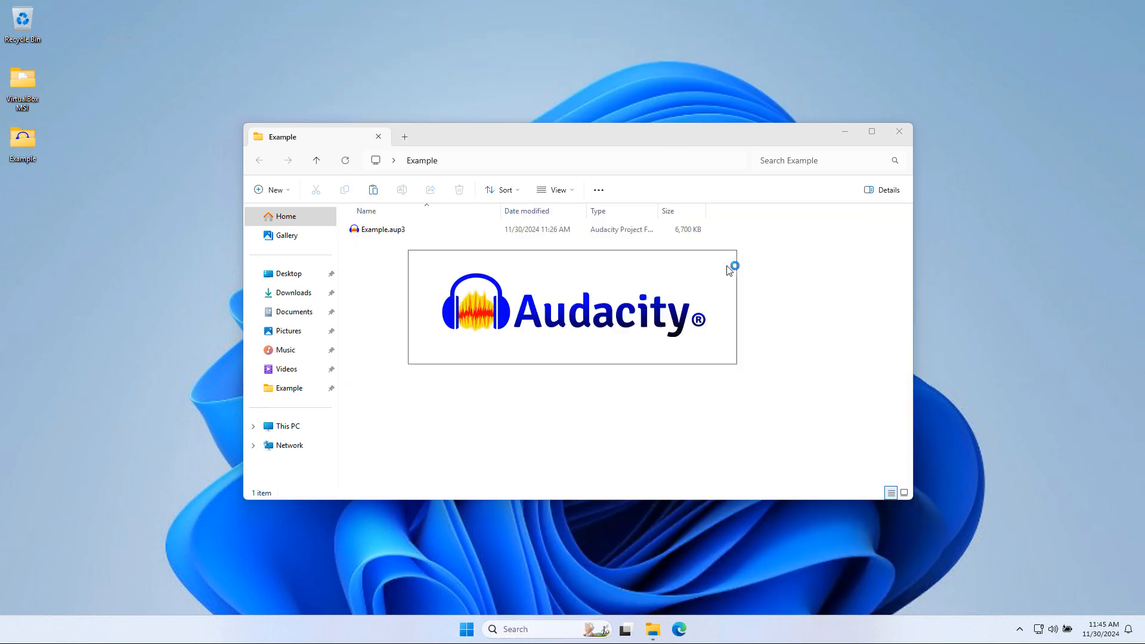
pyautogui.doubleClick(382, 229)
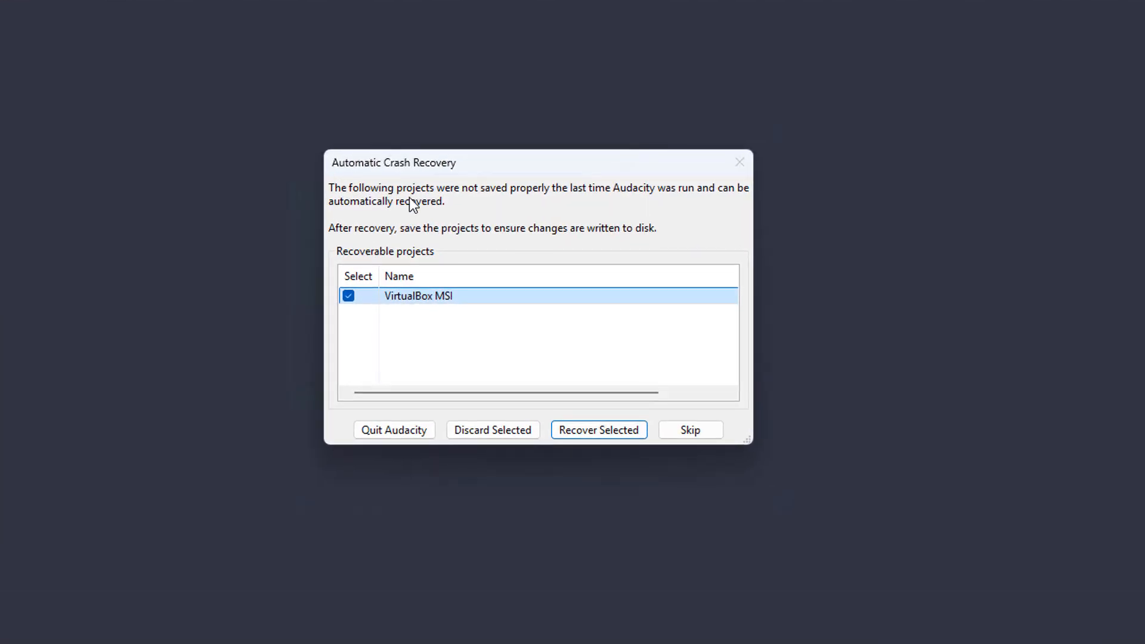
pyautogui.moveTo(438, 322)
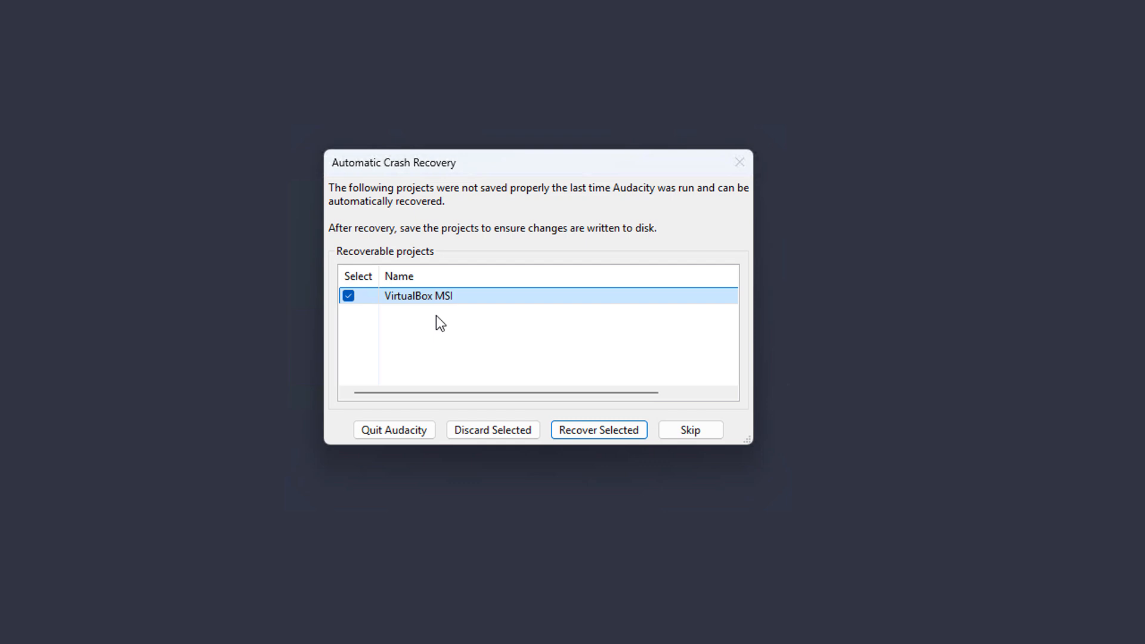
pyautogui.moveTo(469, 312)
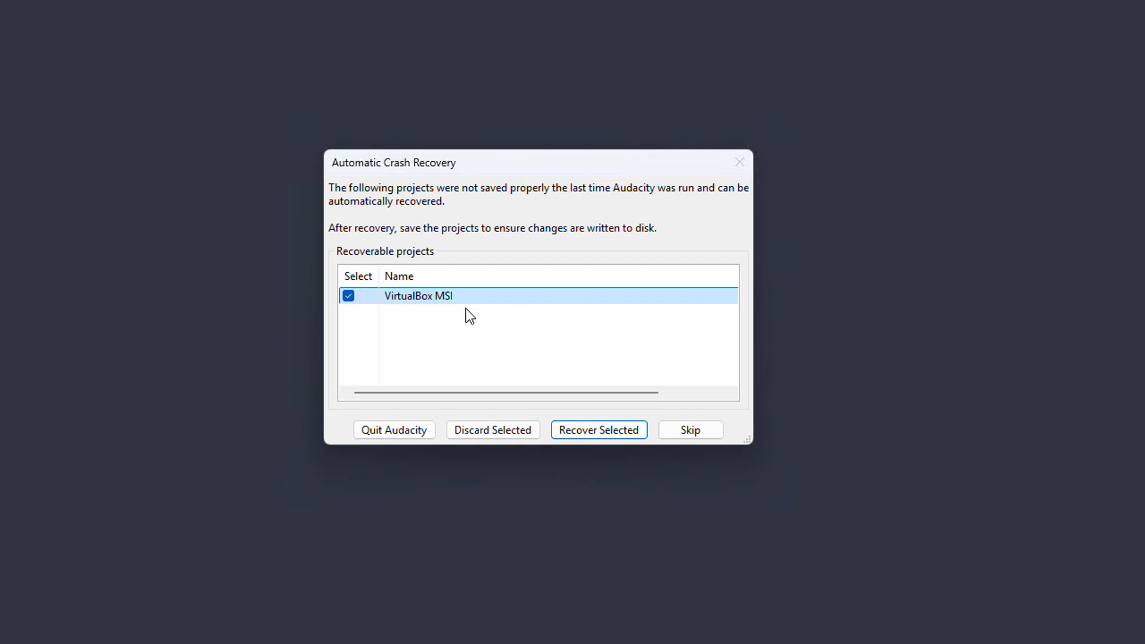
pyautogui.moveTo(537, 378)
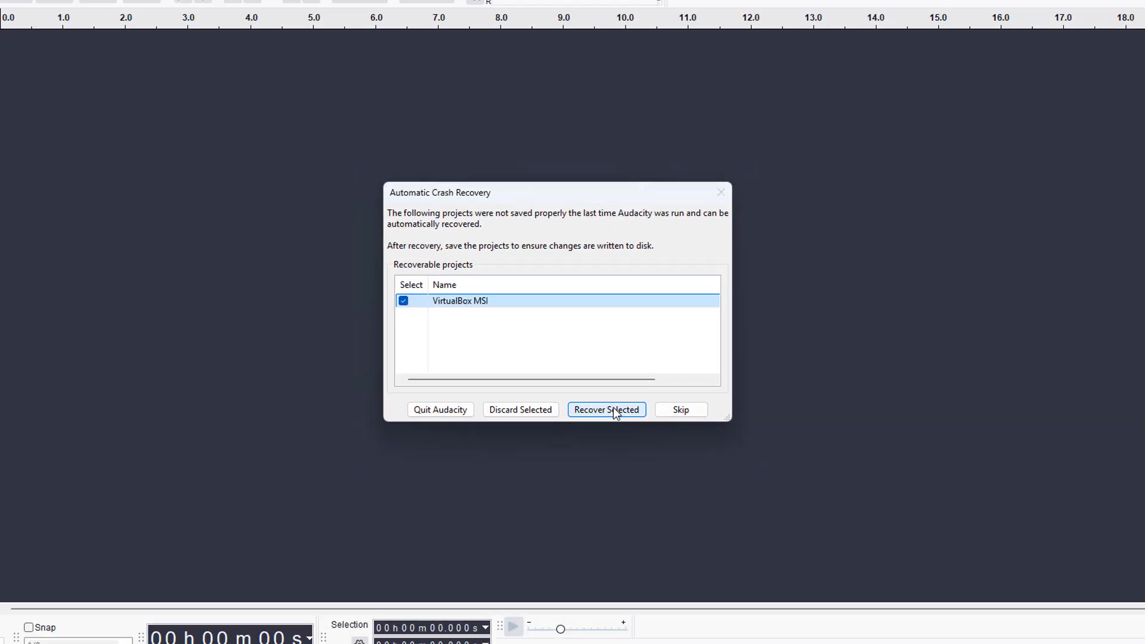
# - Recover the VirtualBox MSI project, decline the error report, and close Audacity
pyautogui.click(605, 408)
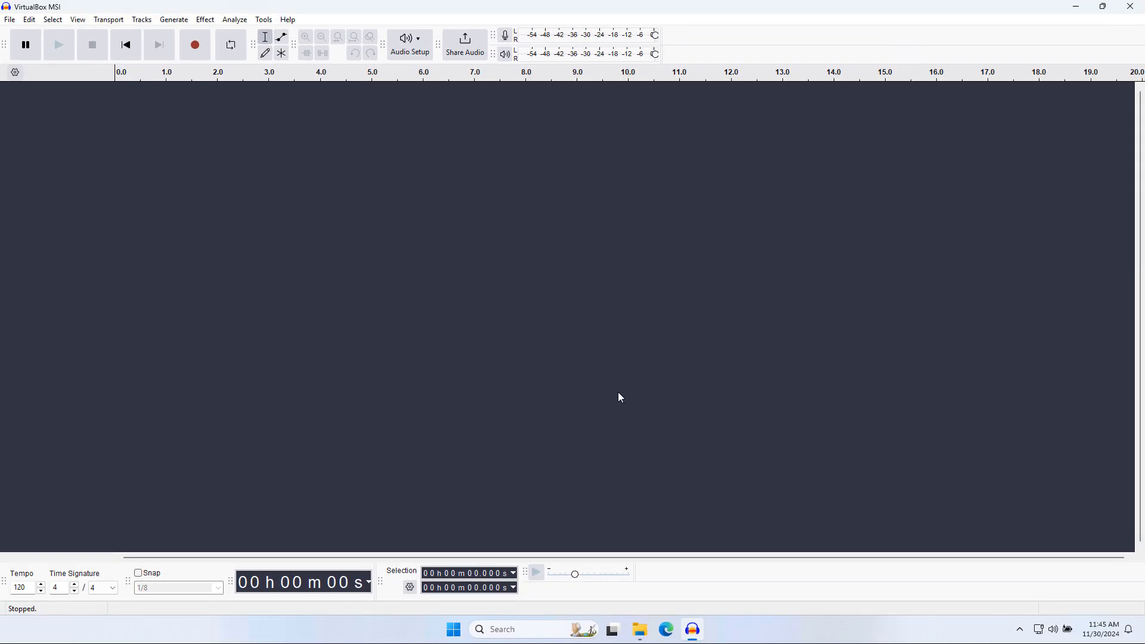
pyautogui.moveTo(593, 380)
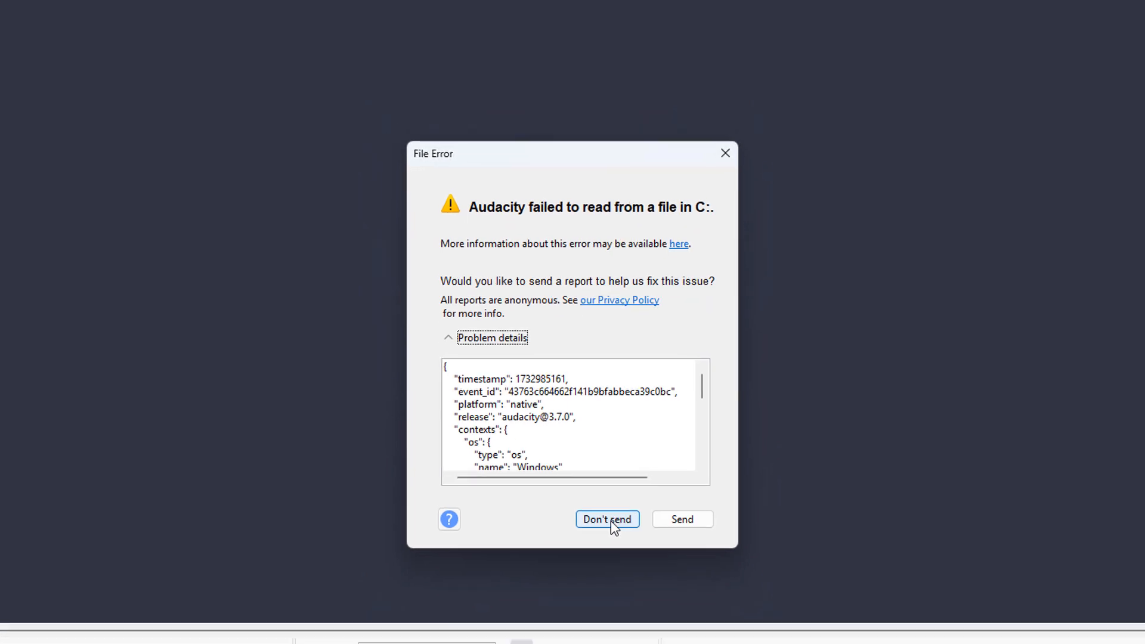
pyautogui.click(607, 519)
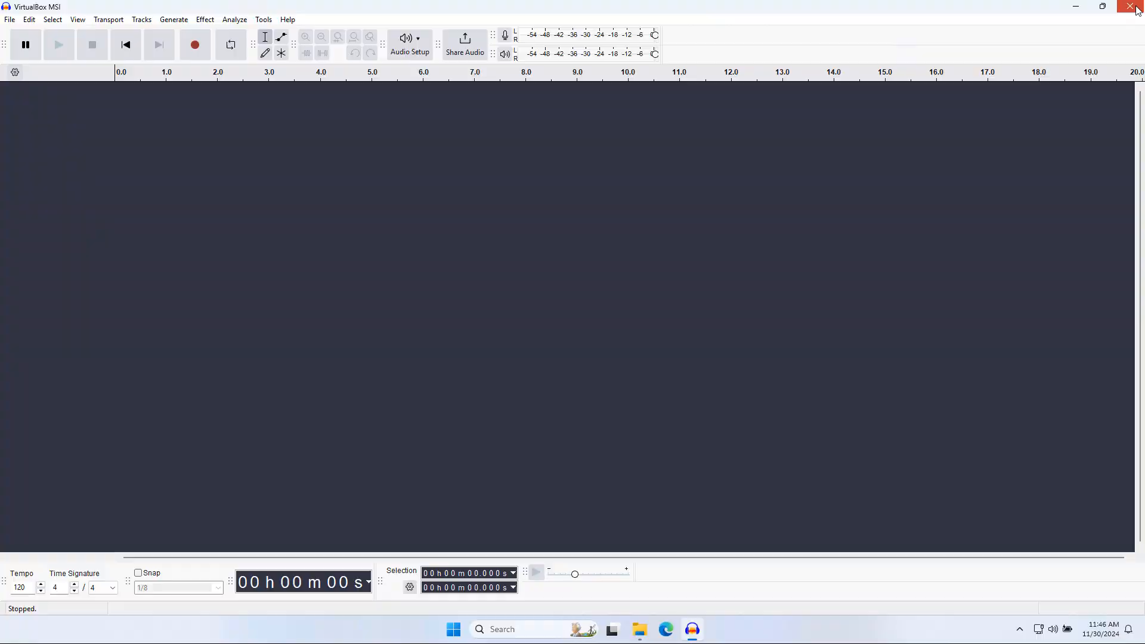
pyautogui.click(1131, 6)
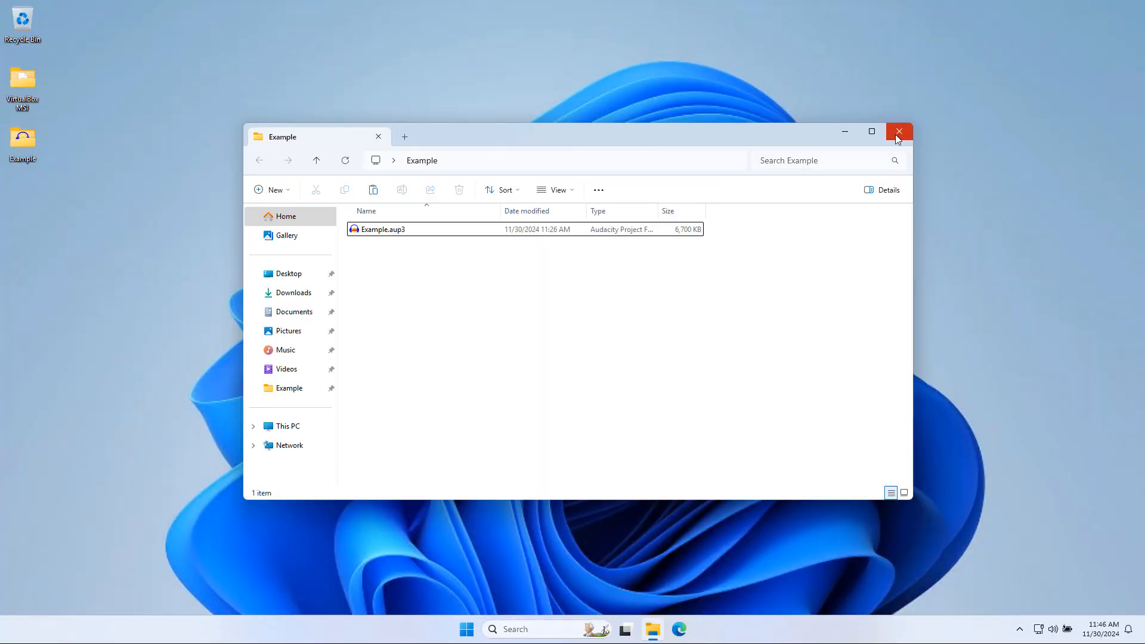
pyautogui.moveTo(898, 132)
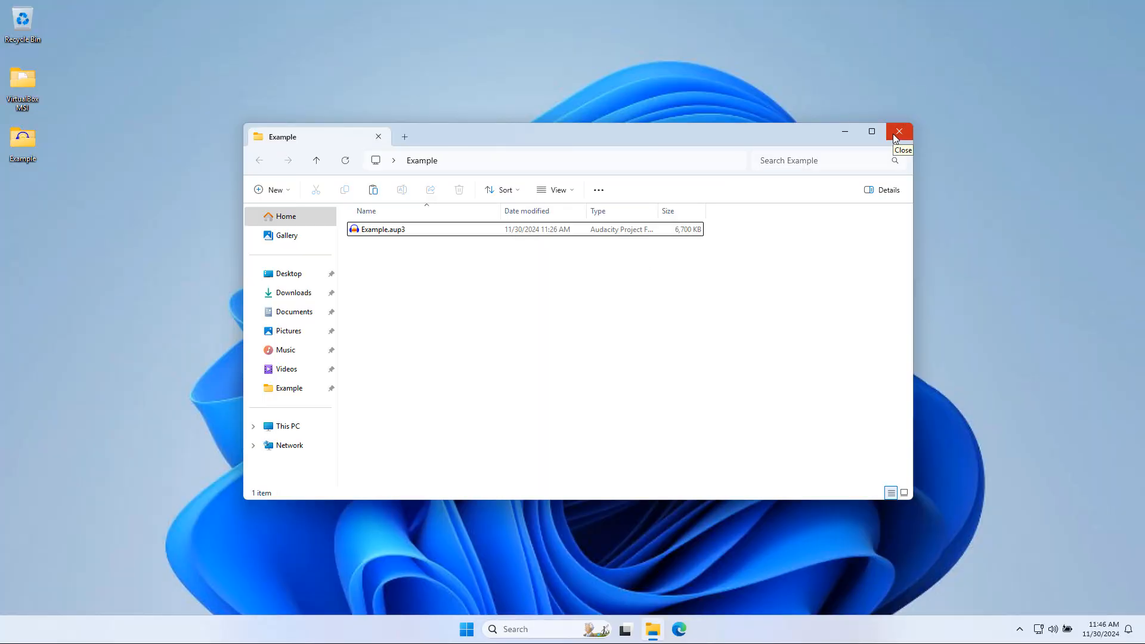
pyautogui.moveTo(36, 93)
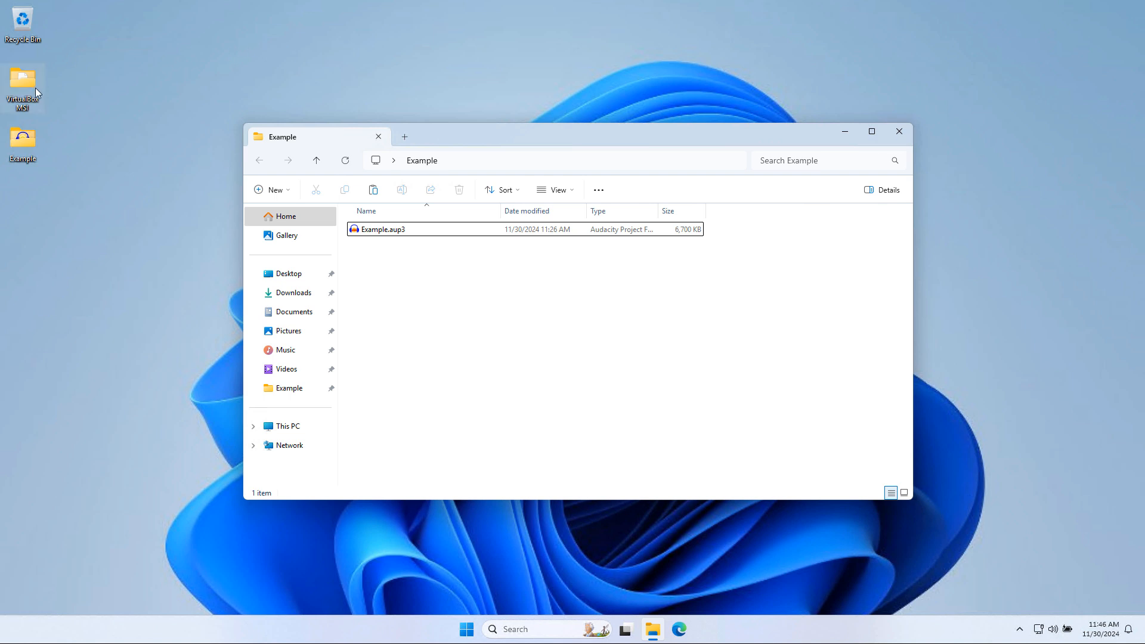
pyautogui.moveTo(121, 175)
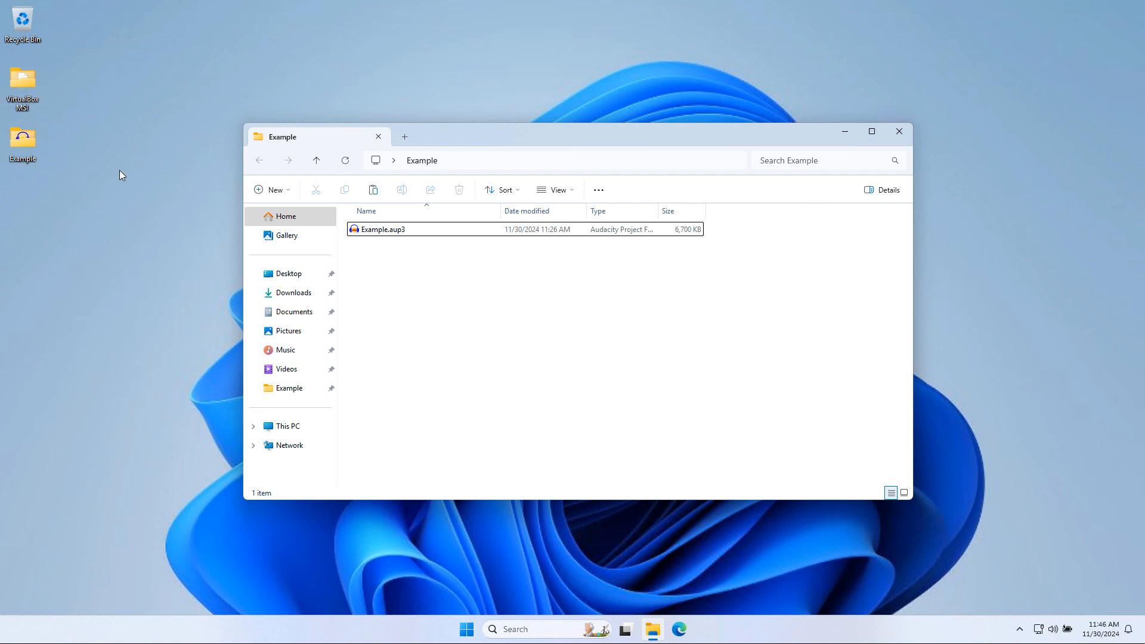
pyautogui.moveTo(487, 305)
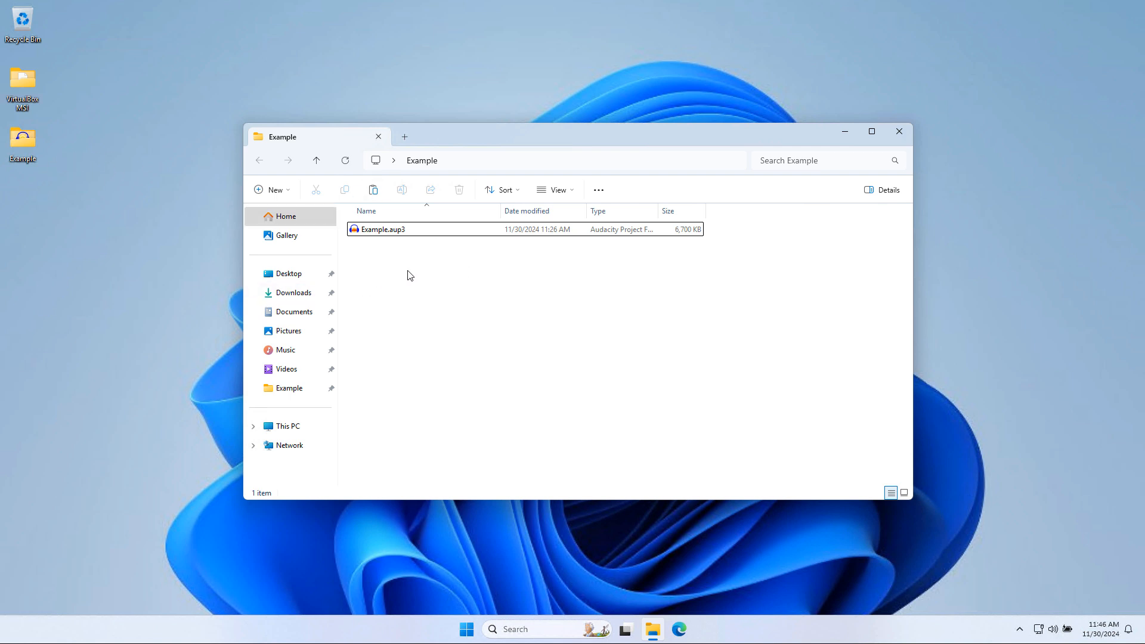
pyautogui.moveTo(898, 131)
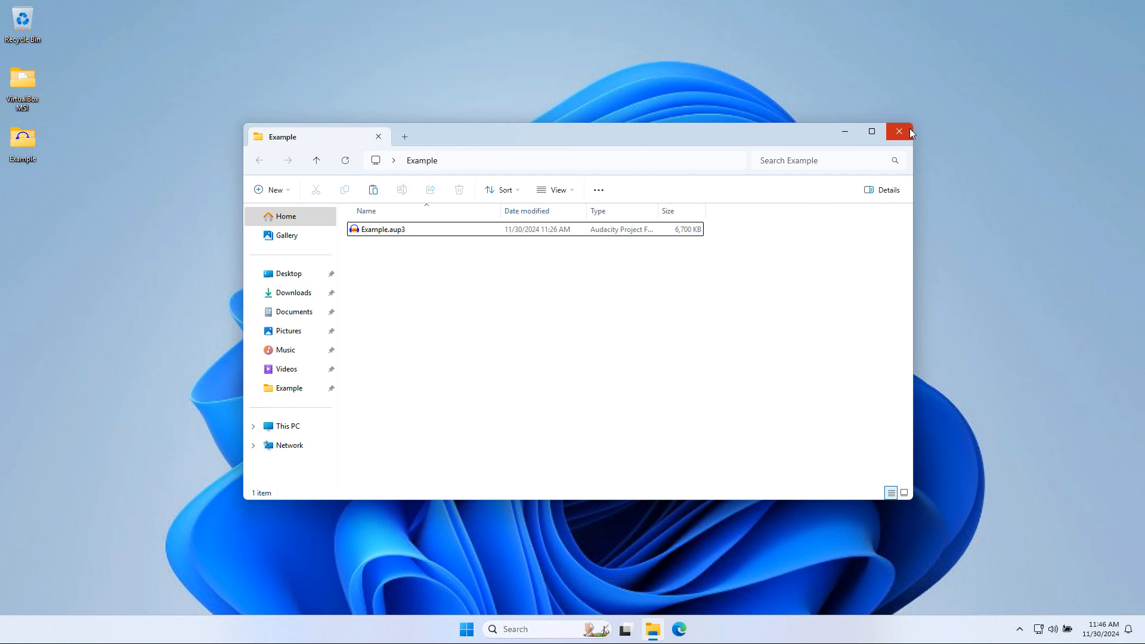
pyautogui.moveTo(899, 131)
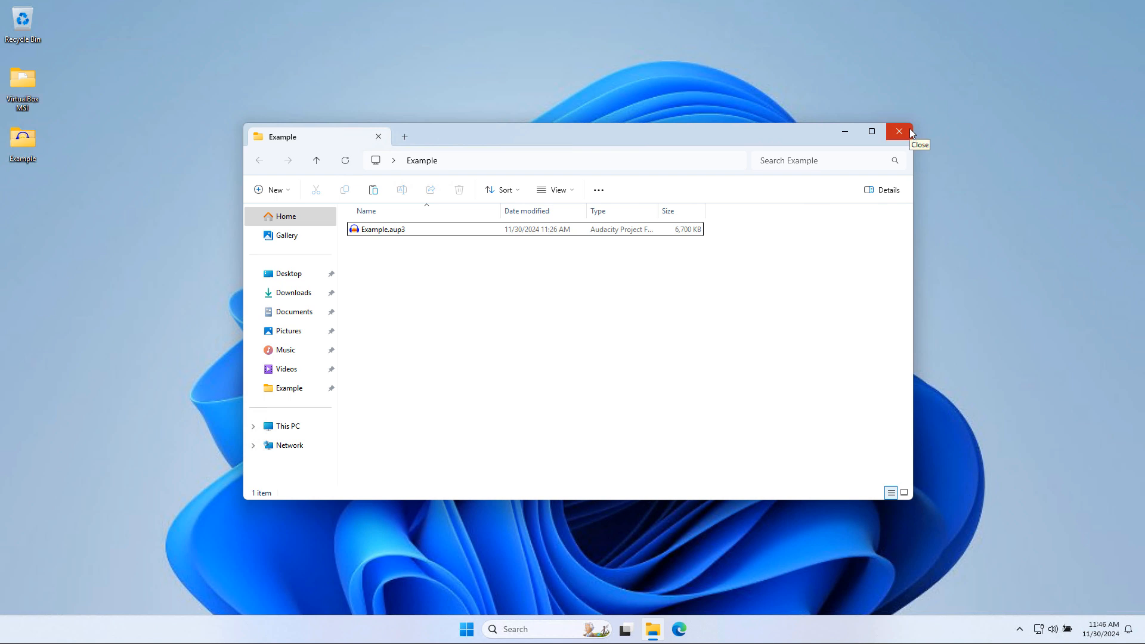
pyautogui.moveTo(899, 131)
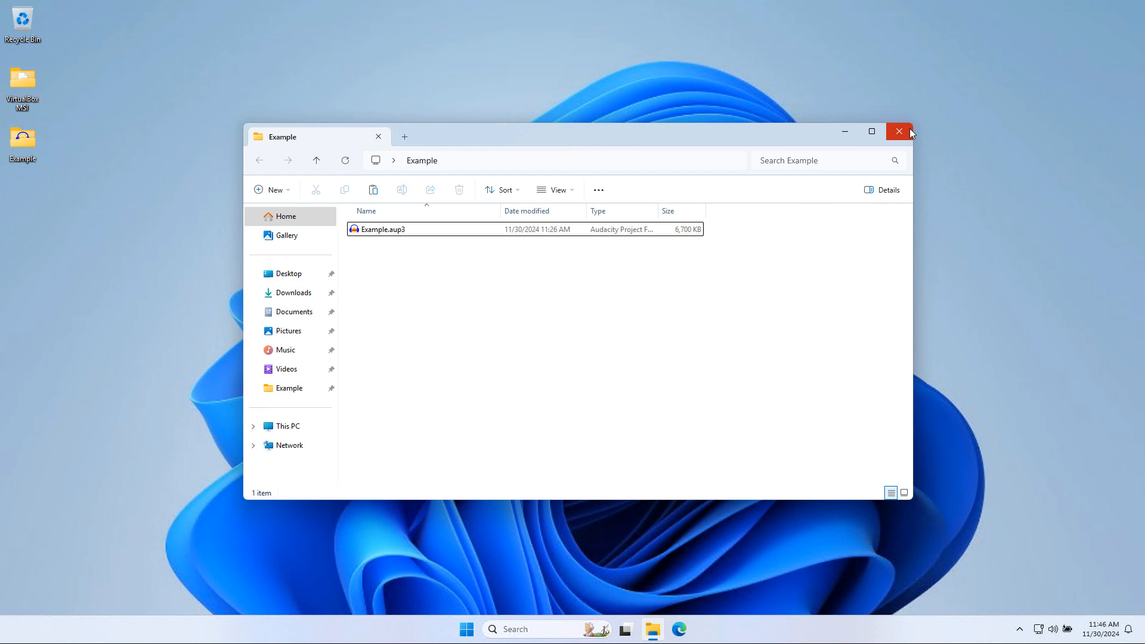
# - Close the Example folder window and search Windows for 'prog'
pyautogui.click(898, 133)
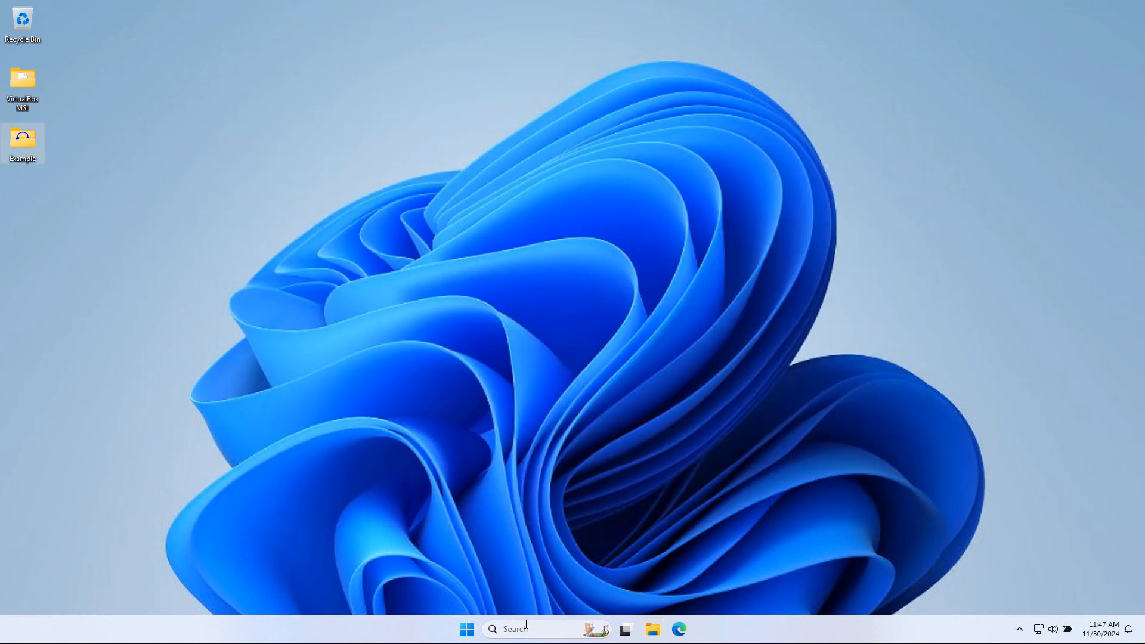
pyautogui.write('programs')
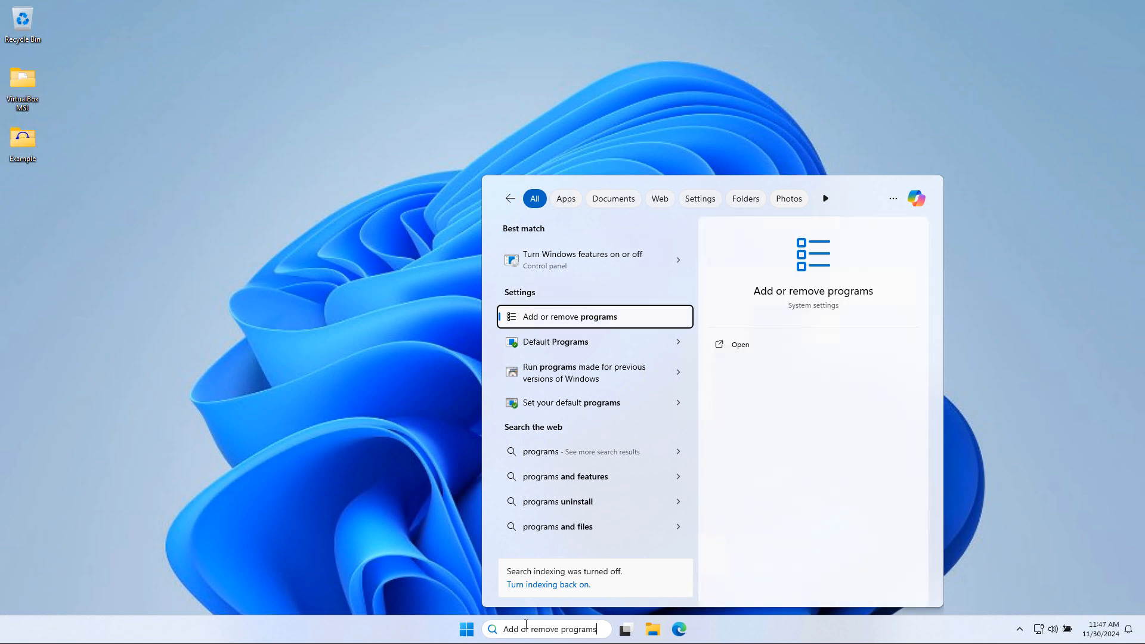
# - Uninstall Audacity 3.7.0 through Add or remove programs, then close Settings
pyautogui.click(562, 316)
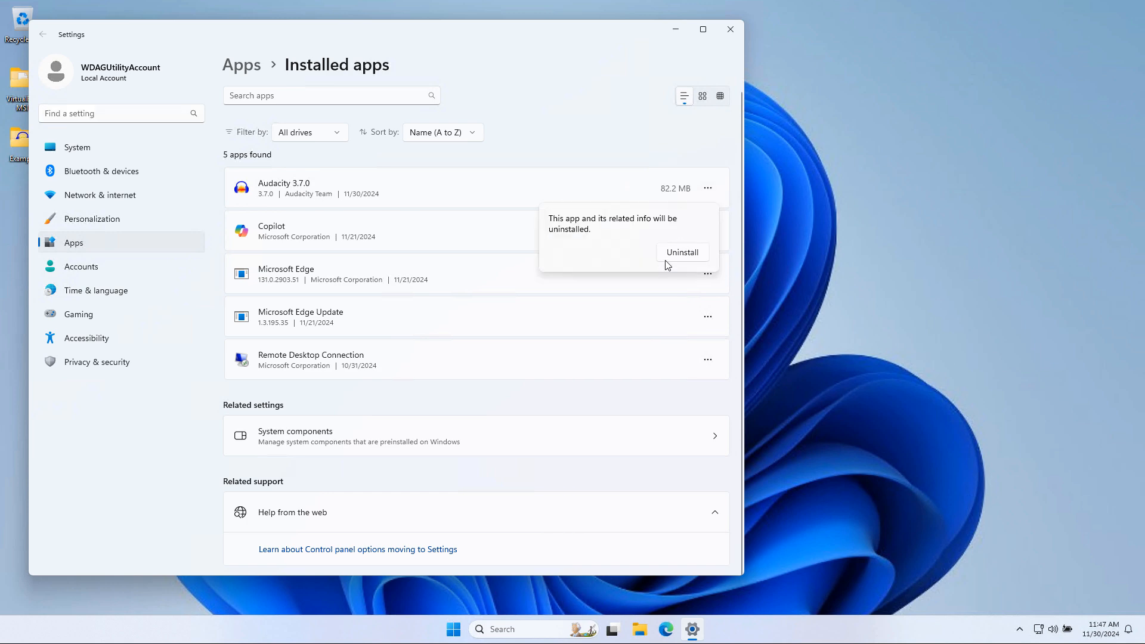
pyautogui.click(682, 251)
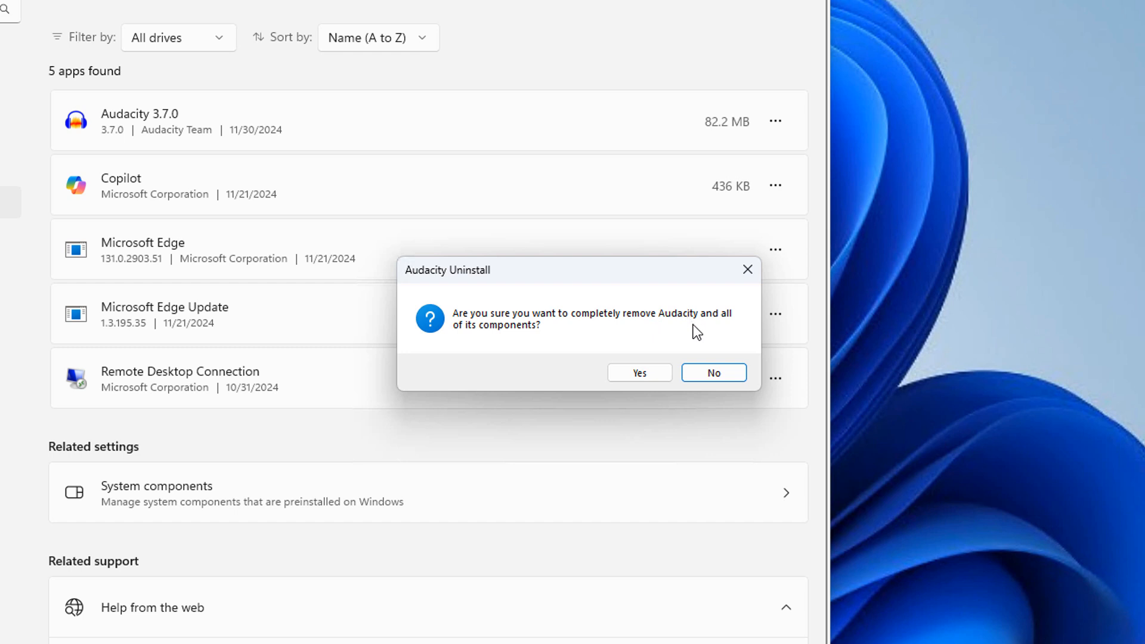
pyautogui.click(637, 372)
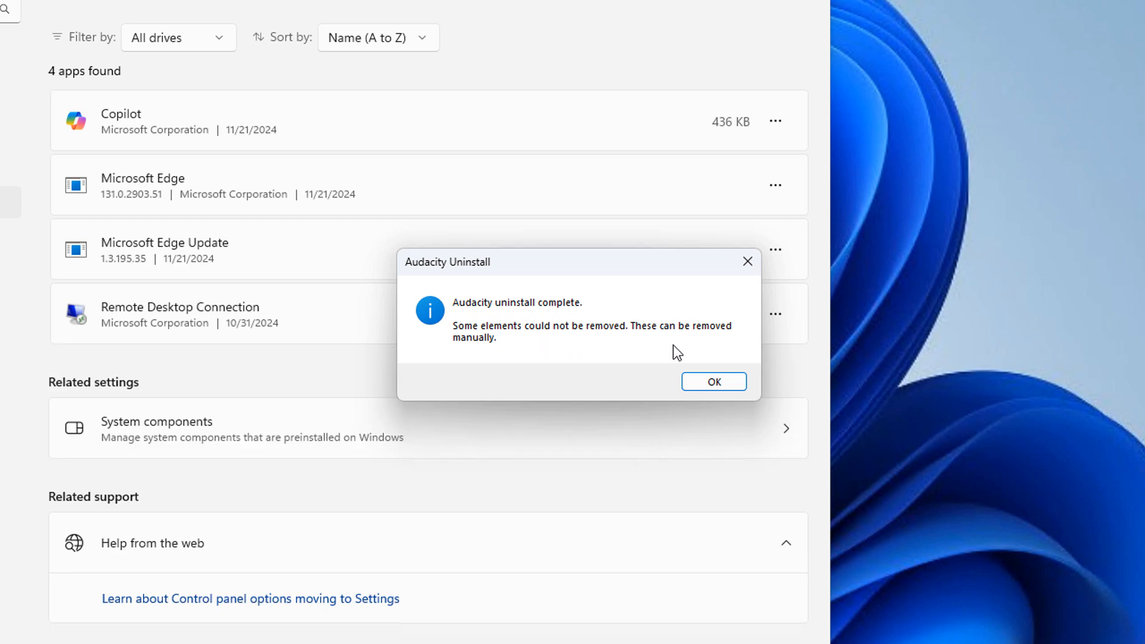
pyautogui.click(713, 381)
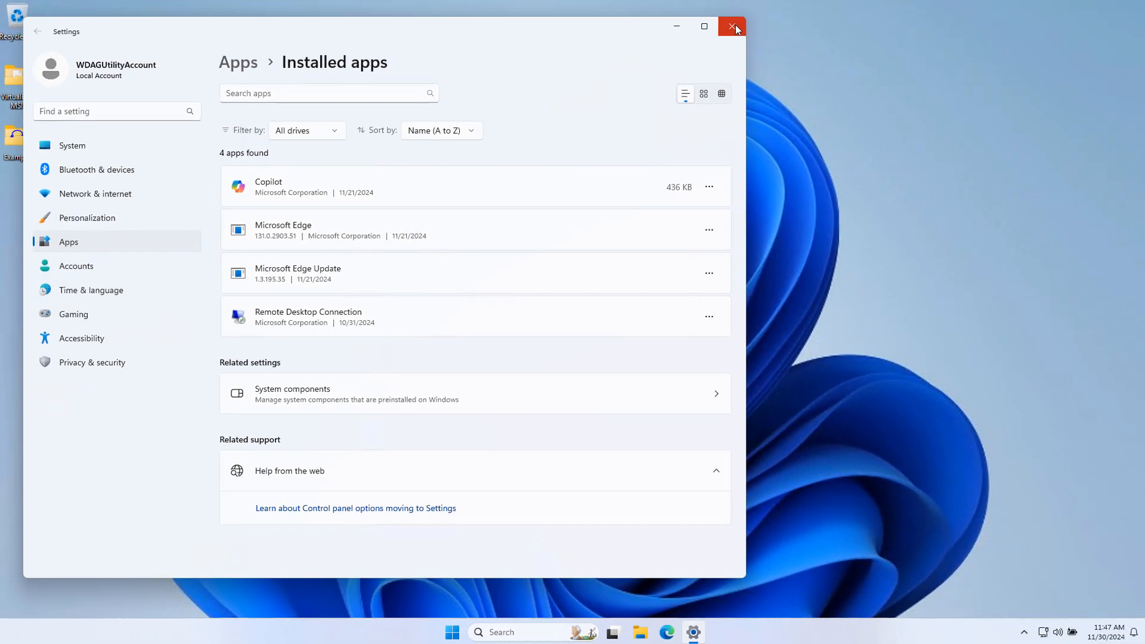
pyautogui.click(732, 27)
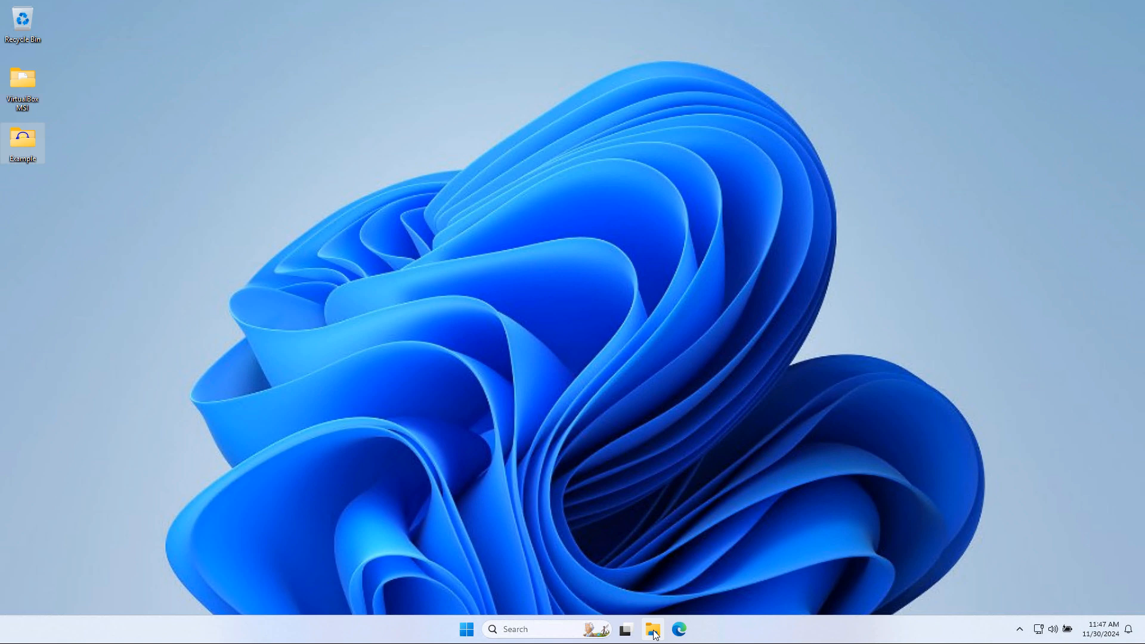
# - Browse to C:\Program Files and try deleting the leftover Audacity folder
pyautogui.click(651, 629)
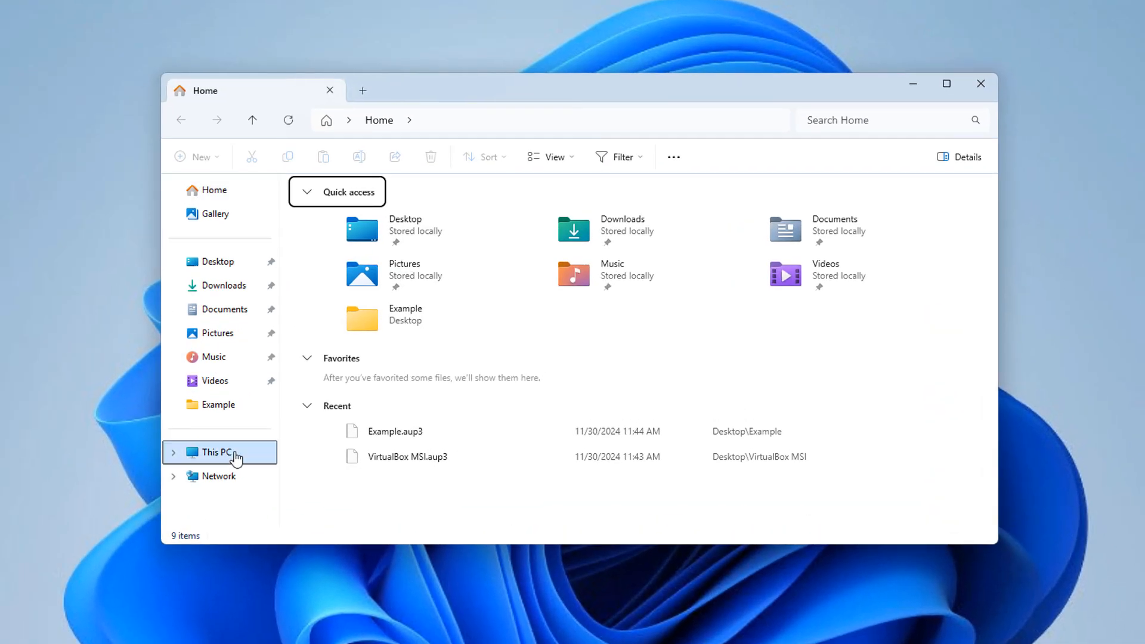
pyautogui.click(215, 452)
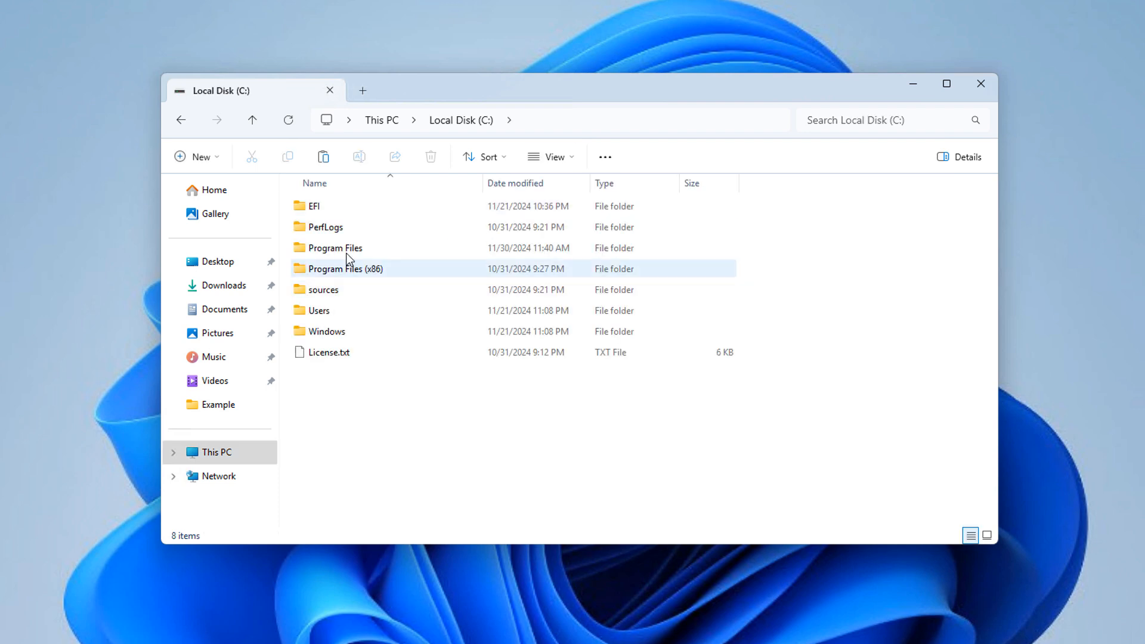
pyautogui.doubleClick(333, 247)
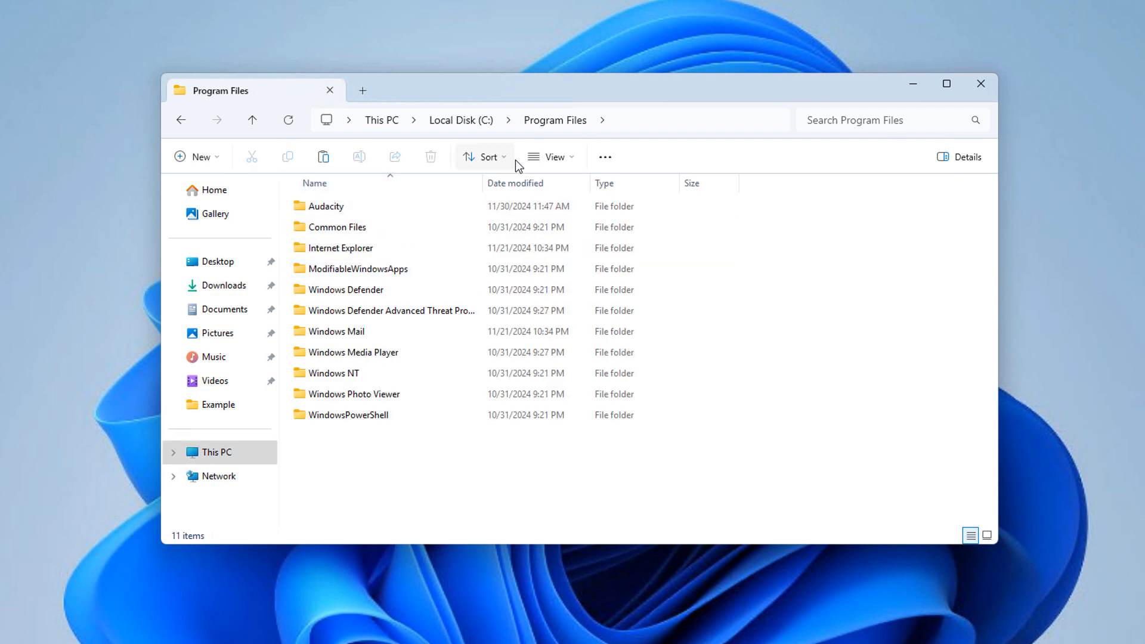
pyautogui.click(358, 269)
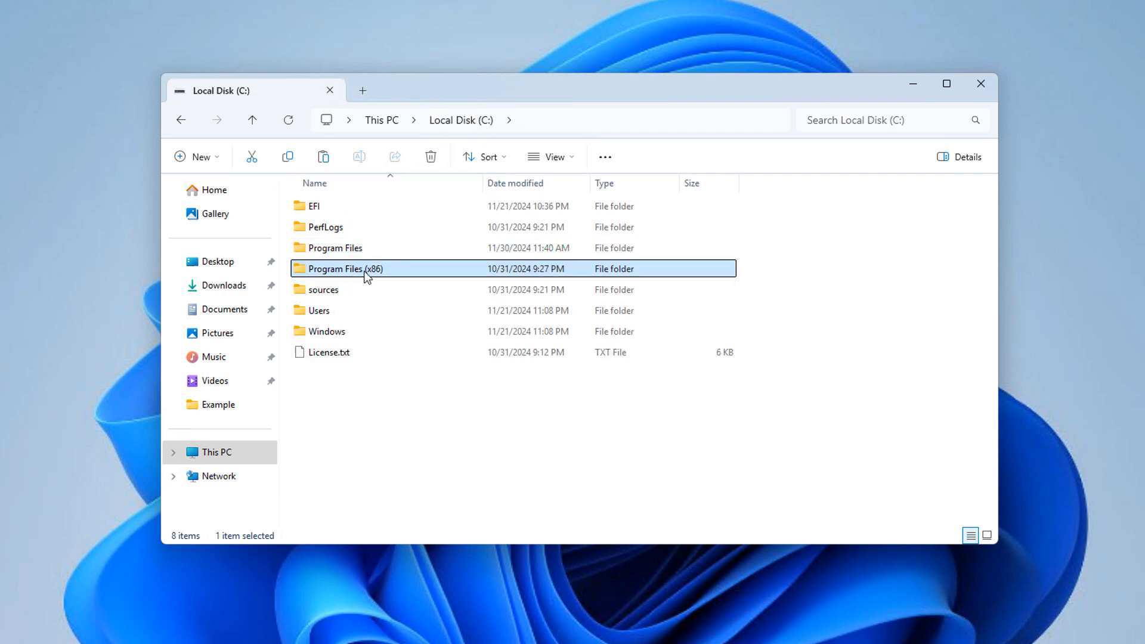
pyautogui.moveTo(372, 252)
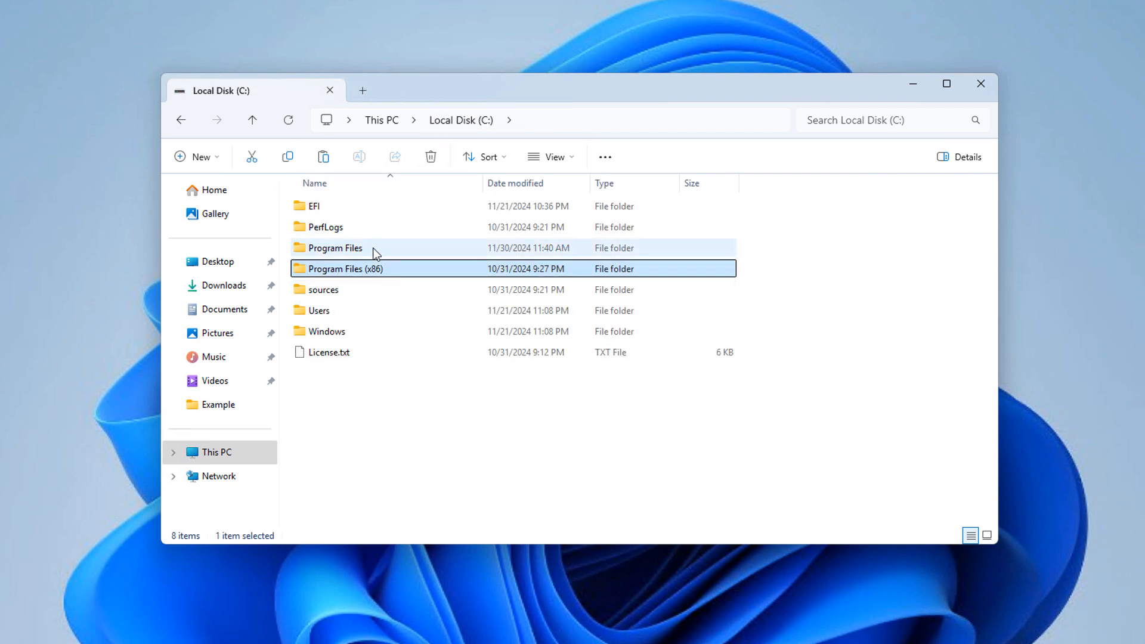
pyautogui.doubleClick(335, 247)
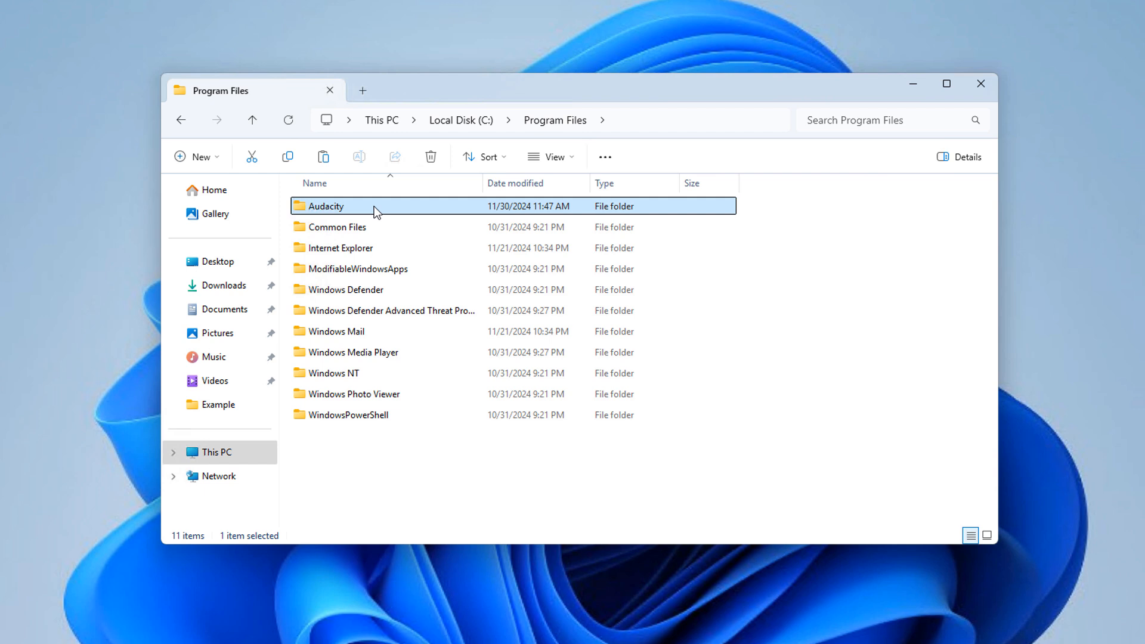
pyautogui.click(431, 157)
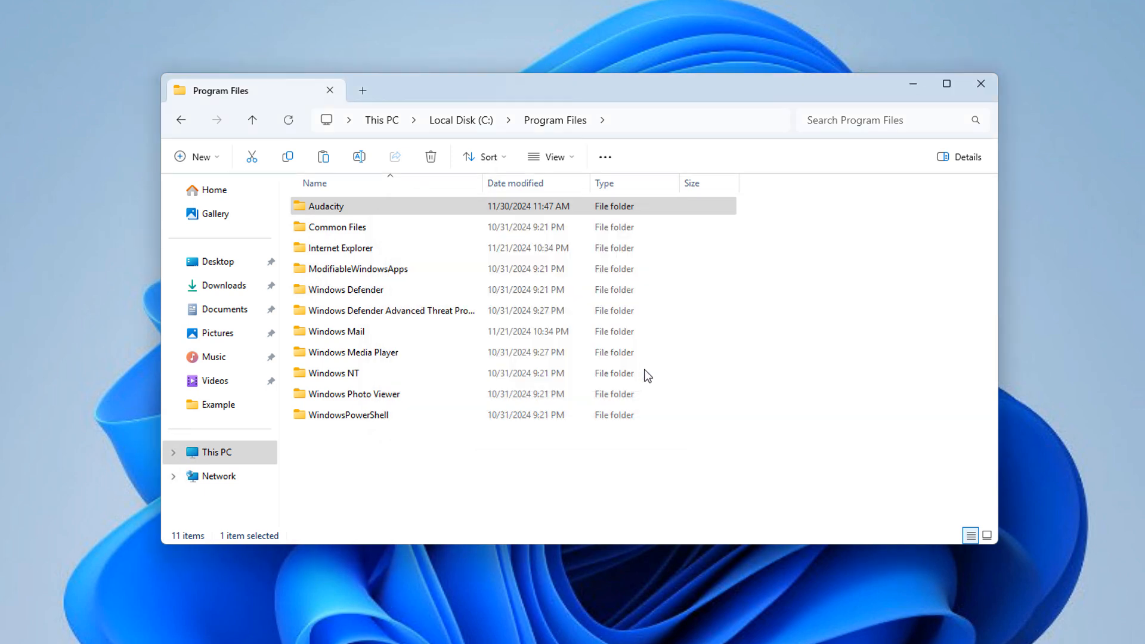
pyautogui.click(431, 157)
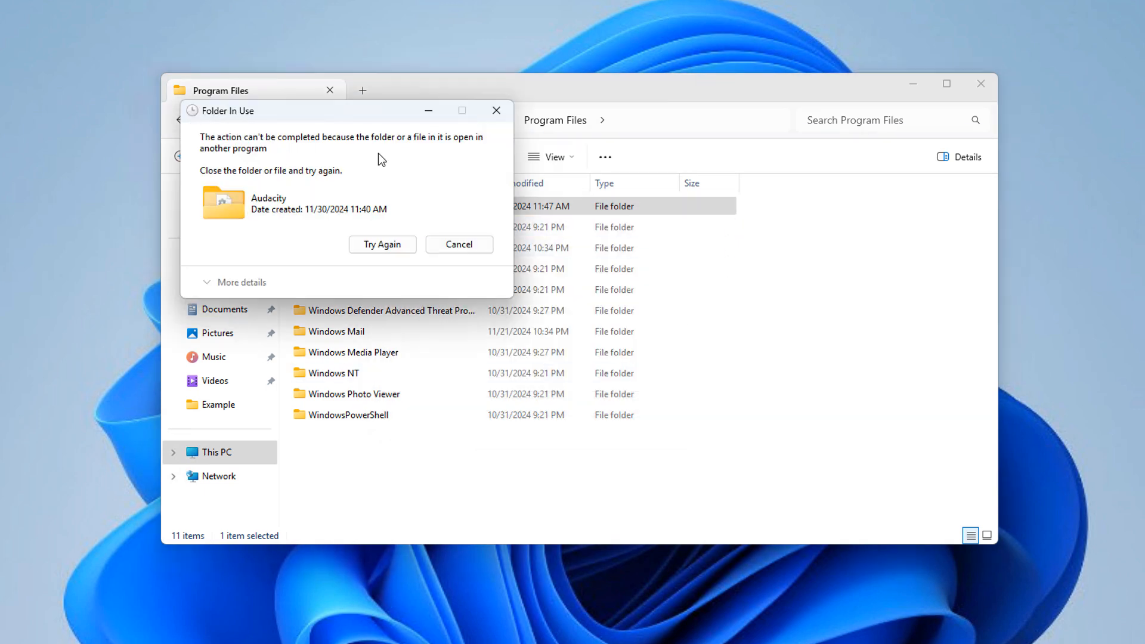
pyautogui.moveTo(478, 251)
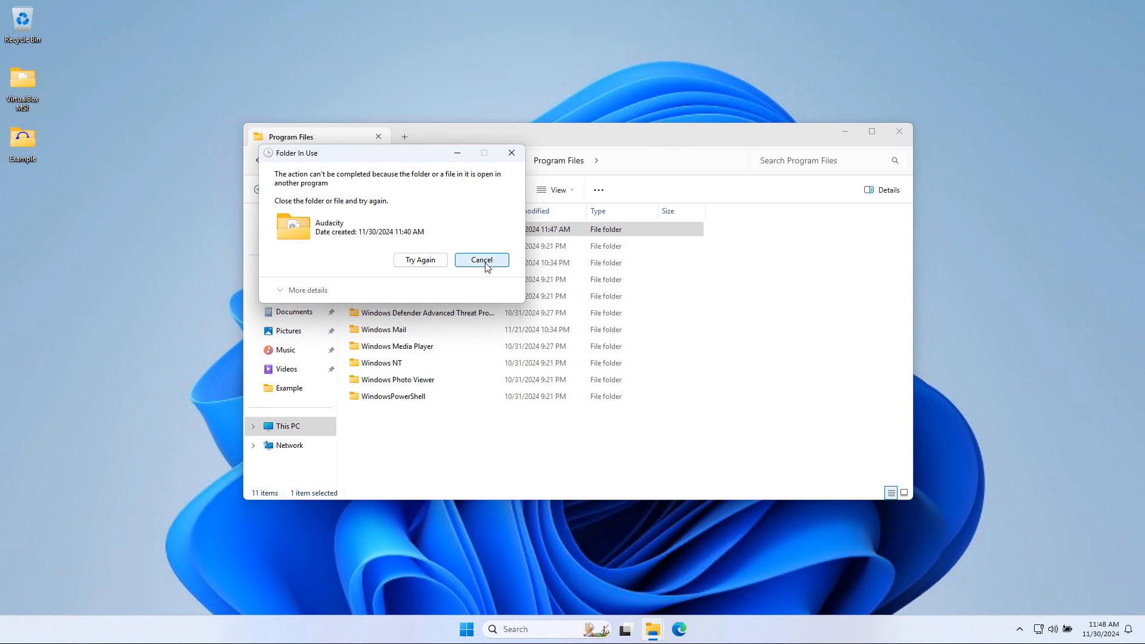
# - Dismiss the Folder In Use warning and end the Audacity background process in Task Manager
pyautogui.click(481, 259)
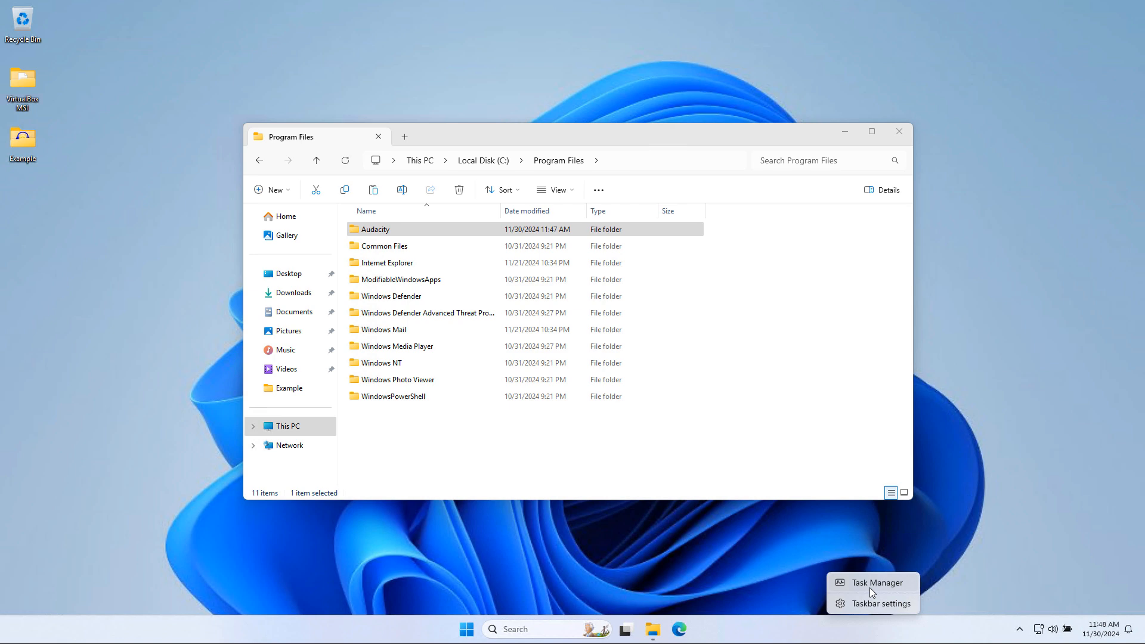
pyautogui.click(872, 582)
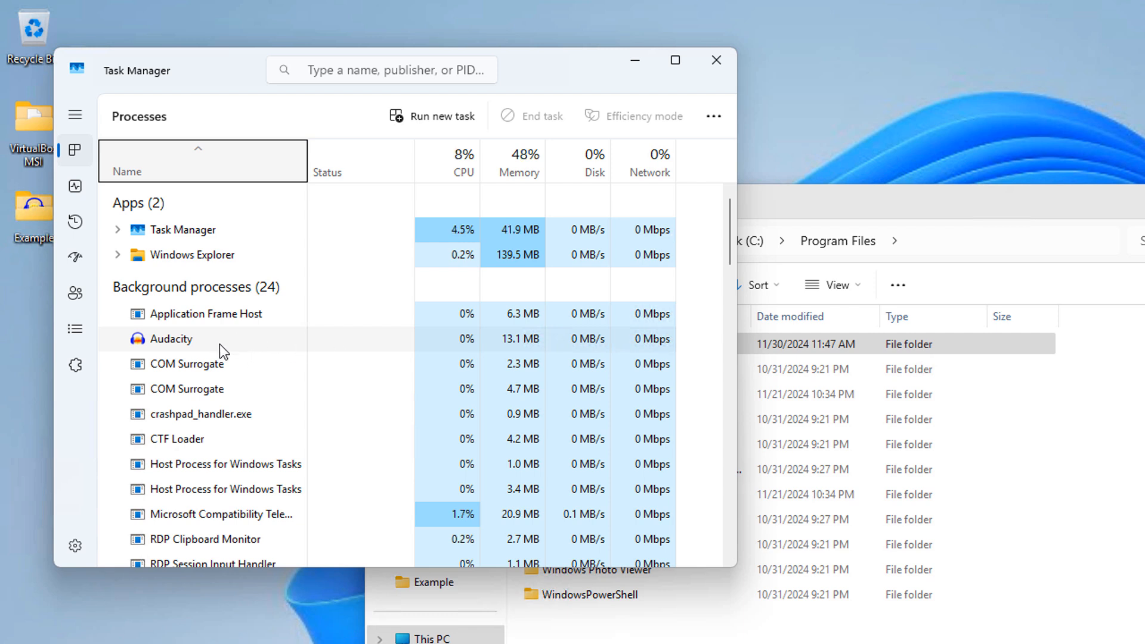
pyautogui.moveTo(186, 345)
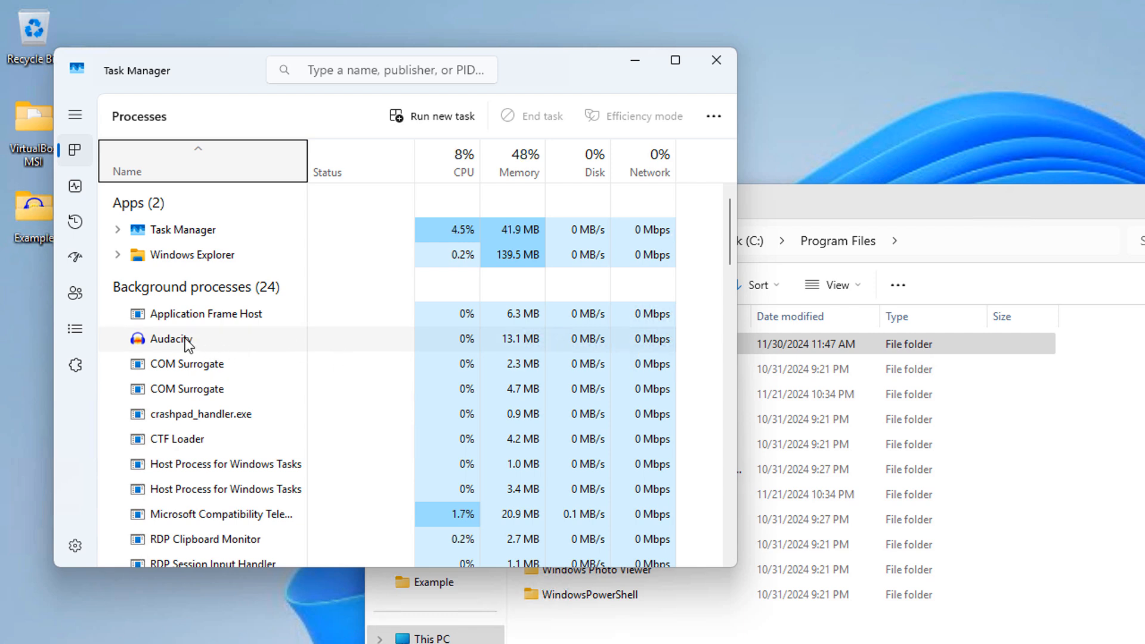
pyautogui.rightClick(166, 338)
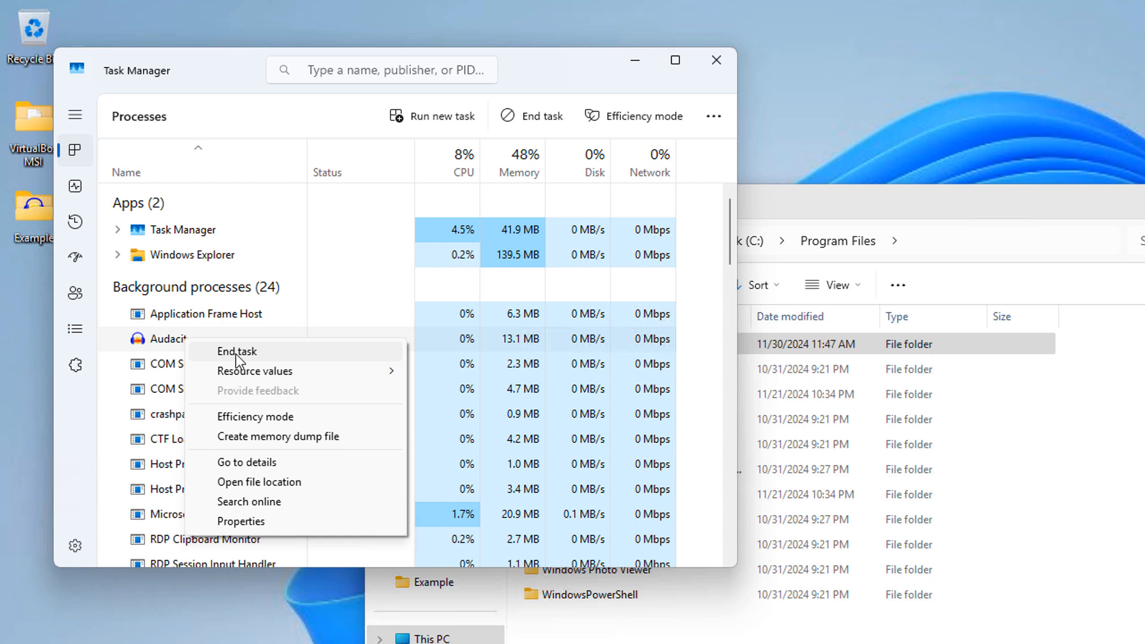
pyautogui.click(236, 351)
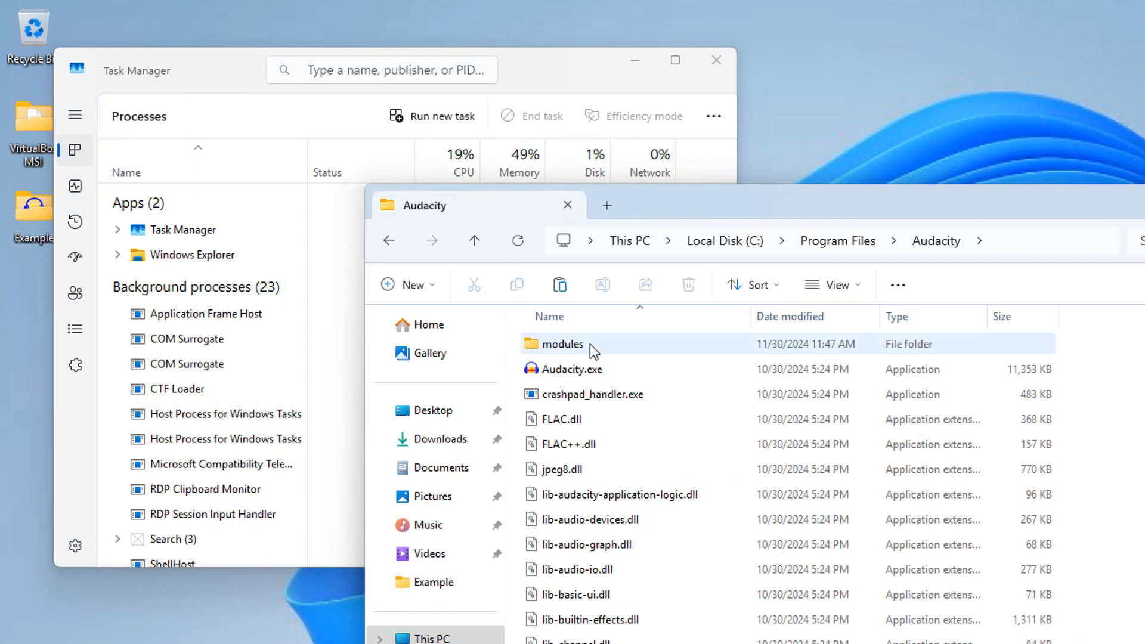
pyautogui.moveTo(618, 393)
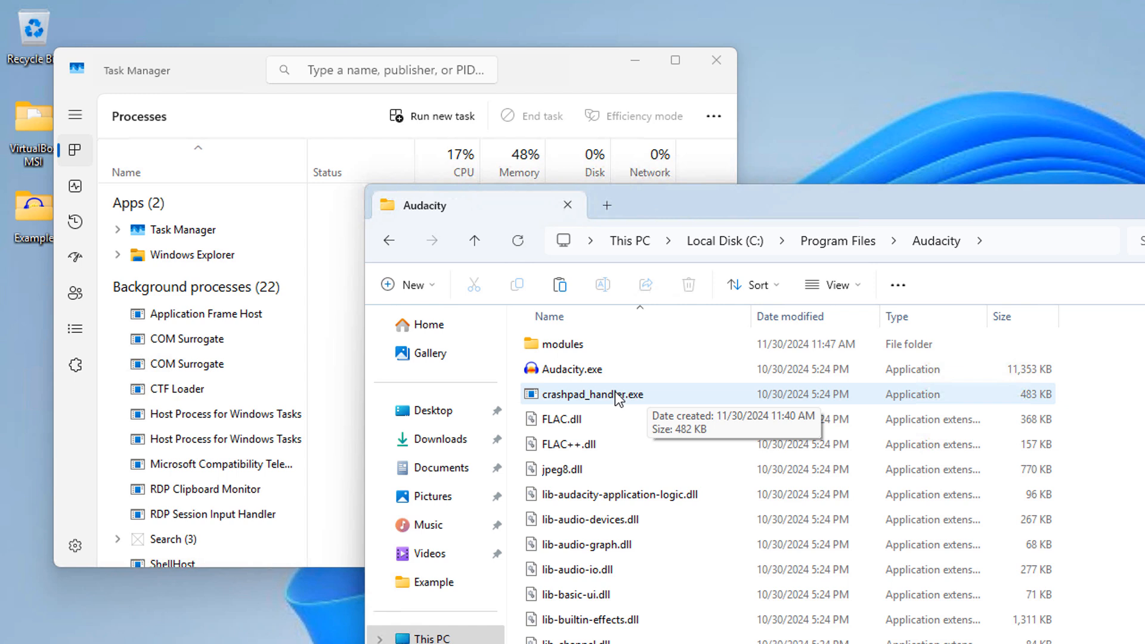
pyautogui.moveTo(632, 369)
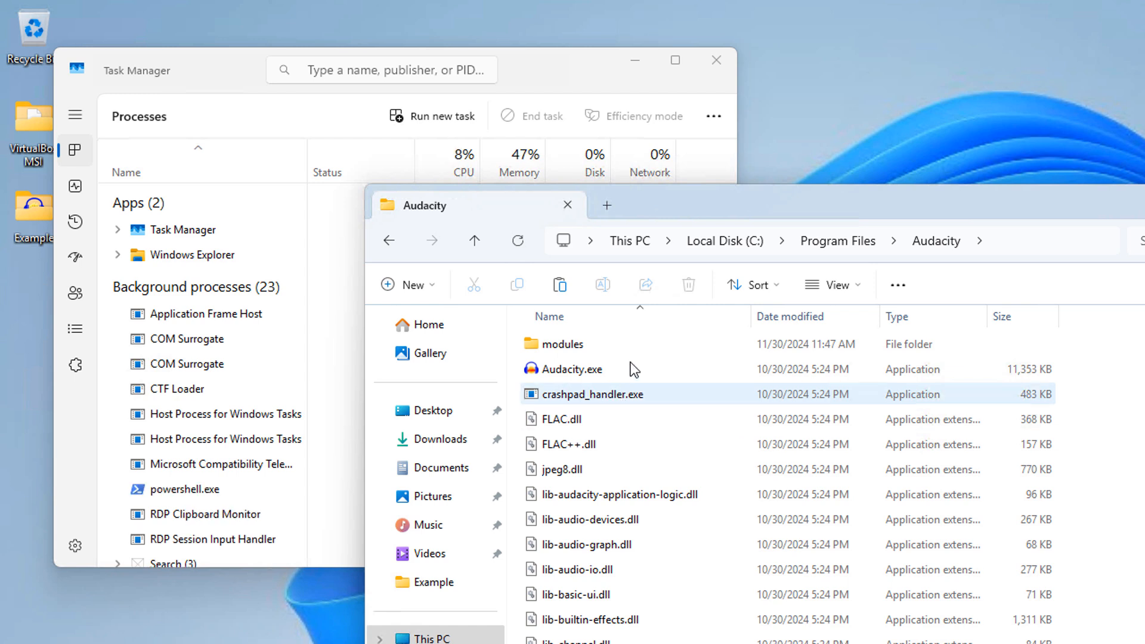
pyautogui.moveTo(633, 403)
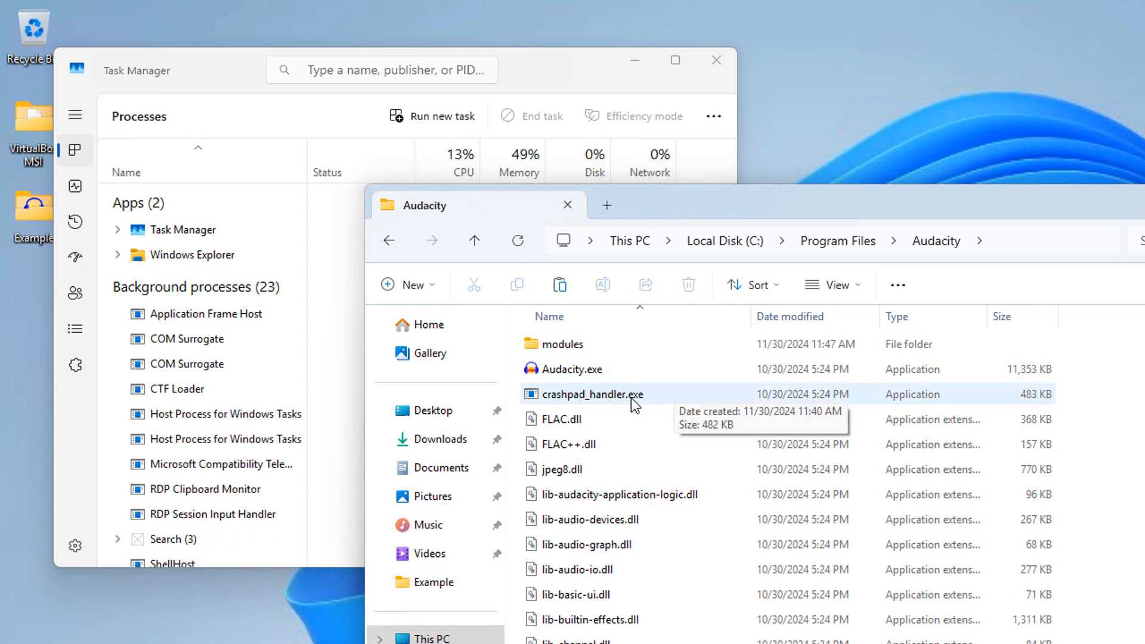
# - Filter processes for 'crash' to confirm none remain, then close Task Manager
pyautogui.click(379, 69)
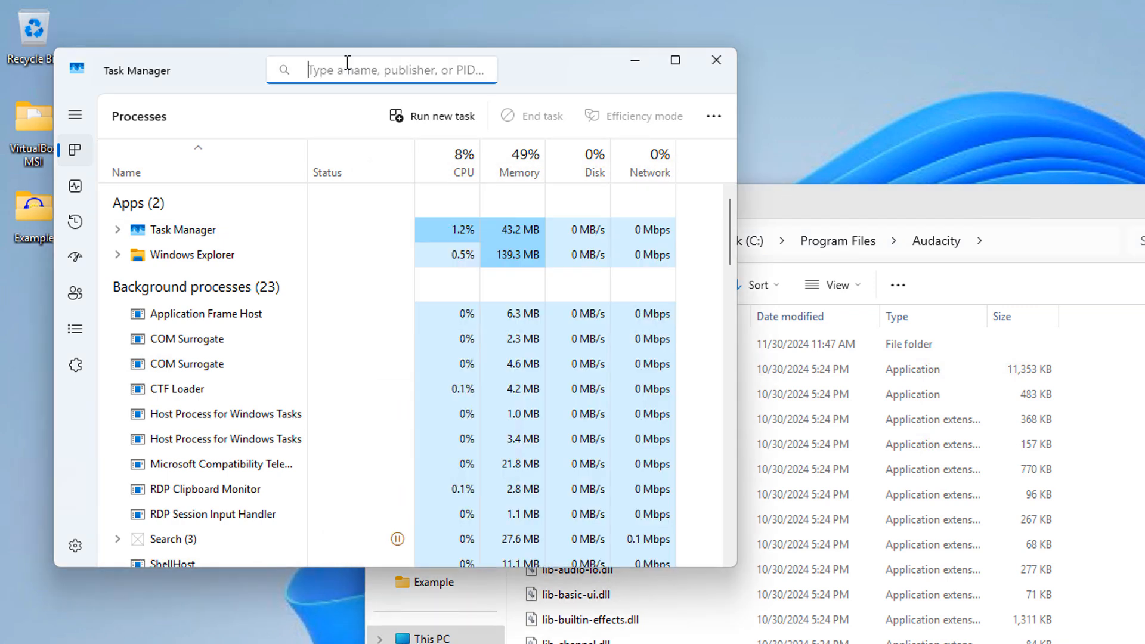
pyautogui.write('crash')
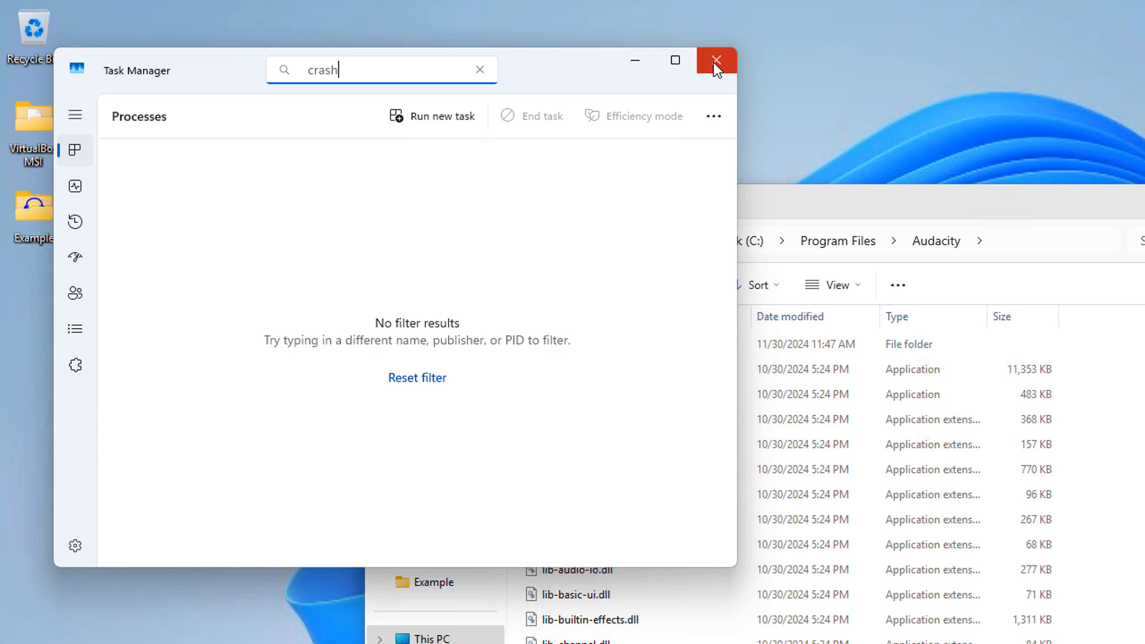
pyautogui.click(716, 61)
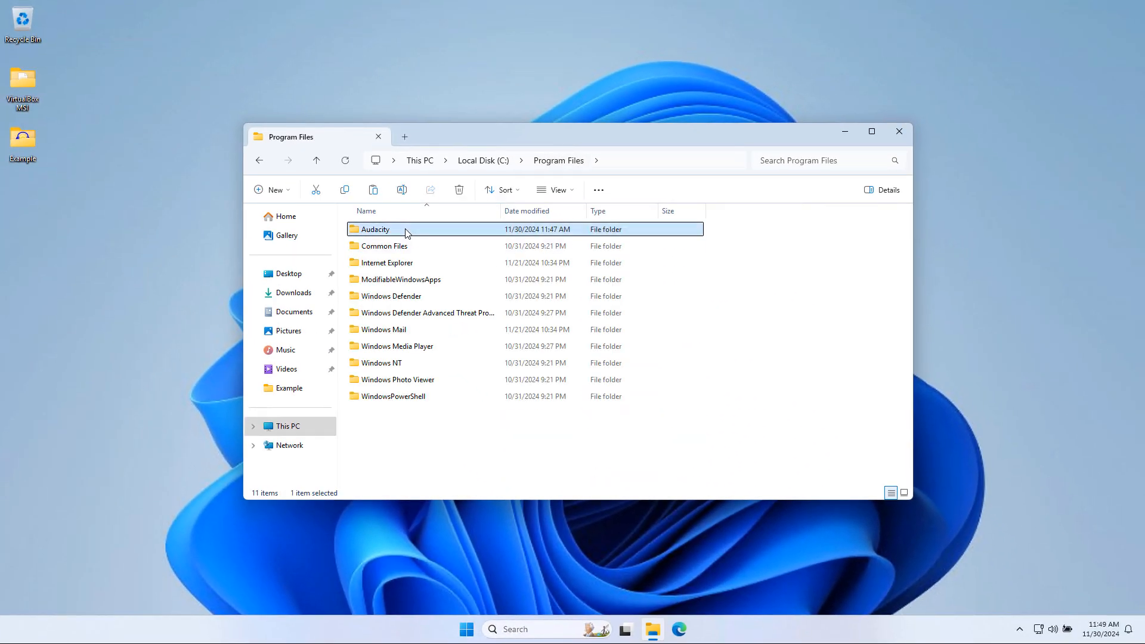
# - Permanently delete the leftover Audacity folder from Program Files and close File Explorer
pyautogui.click(459, 190)
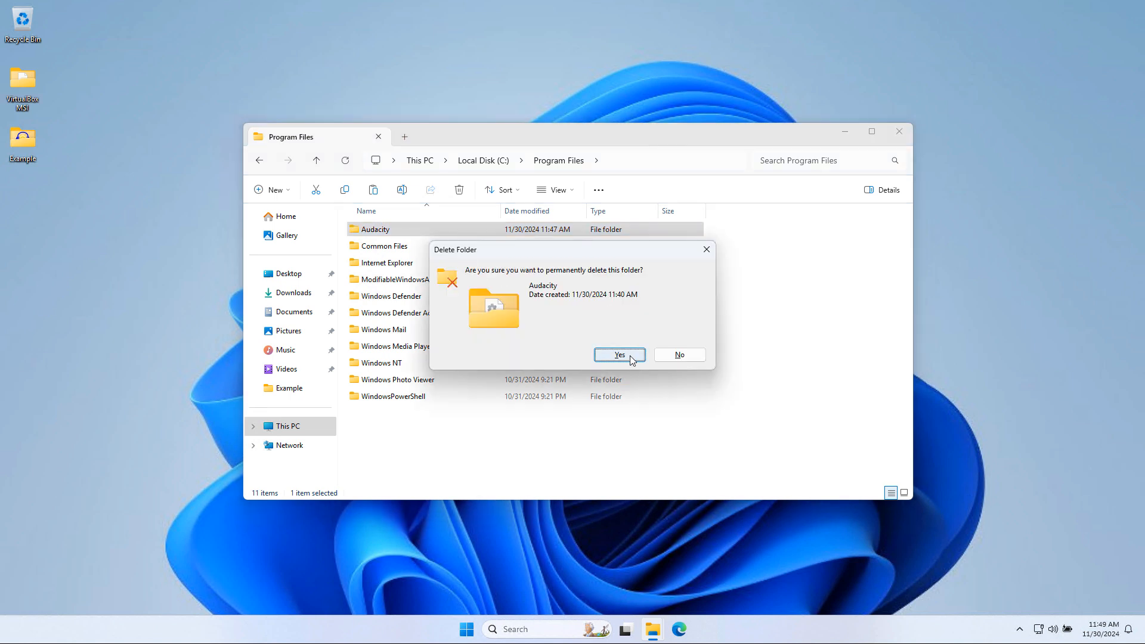
pyautogui.click(619, 354)
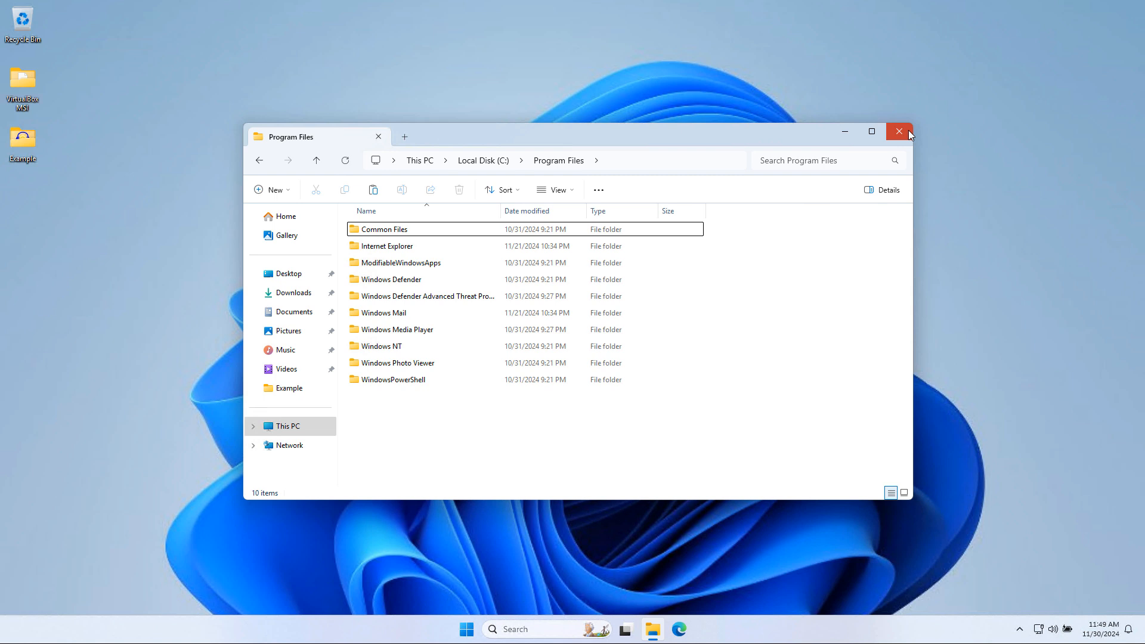
pyautogui.click(898, 131)
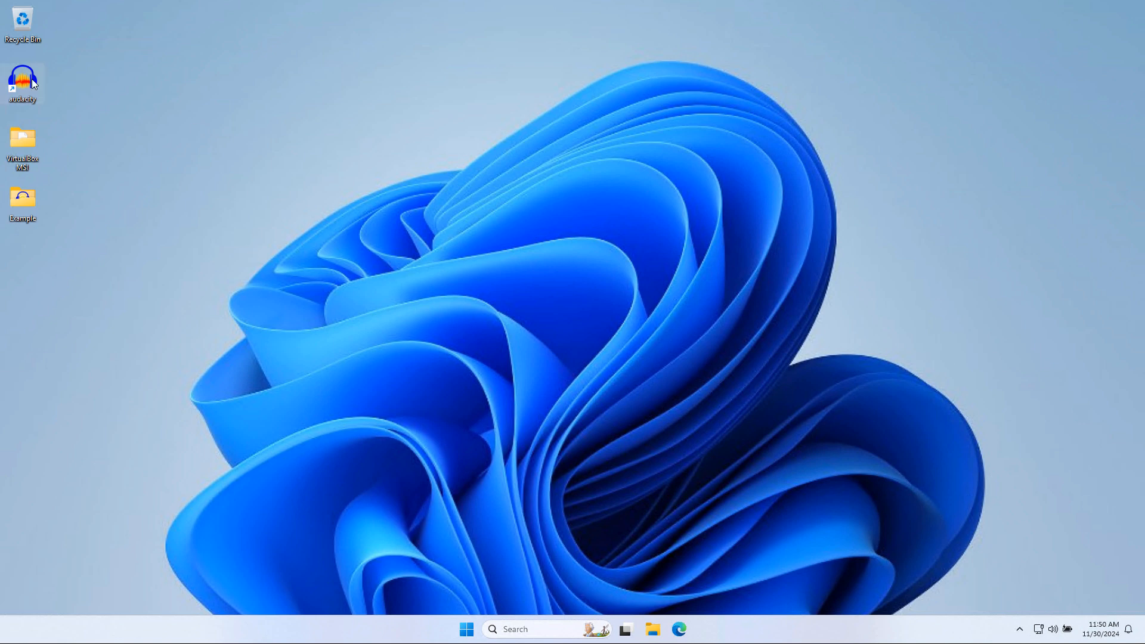
# - Discard the VirtualBox MSI crash recovery project, relaunch Audacity, and close its empty window
pyautogui.doubleClick(22, 83)
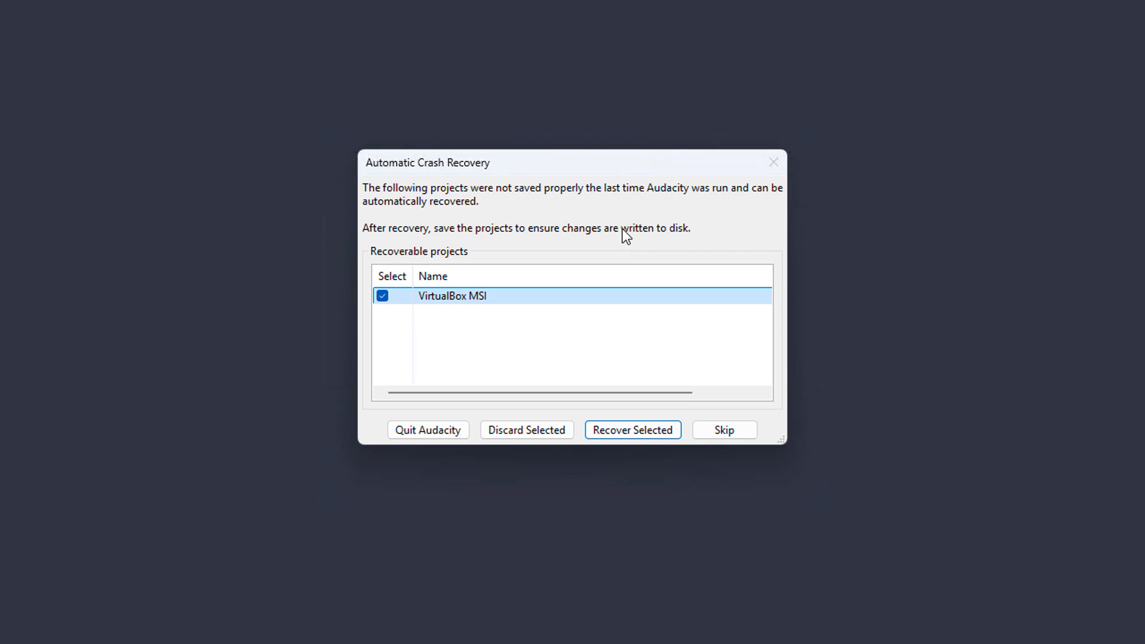
pyautogui.moveTo(500, 319)
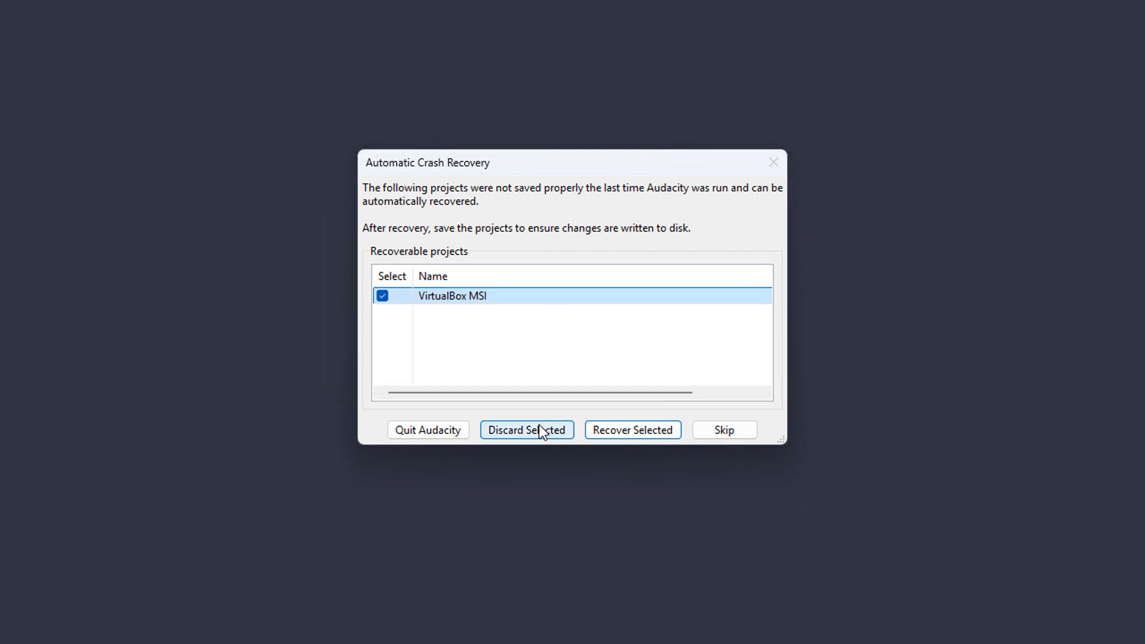
pyautogui.moveTo(531, 439)
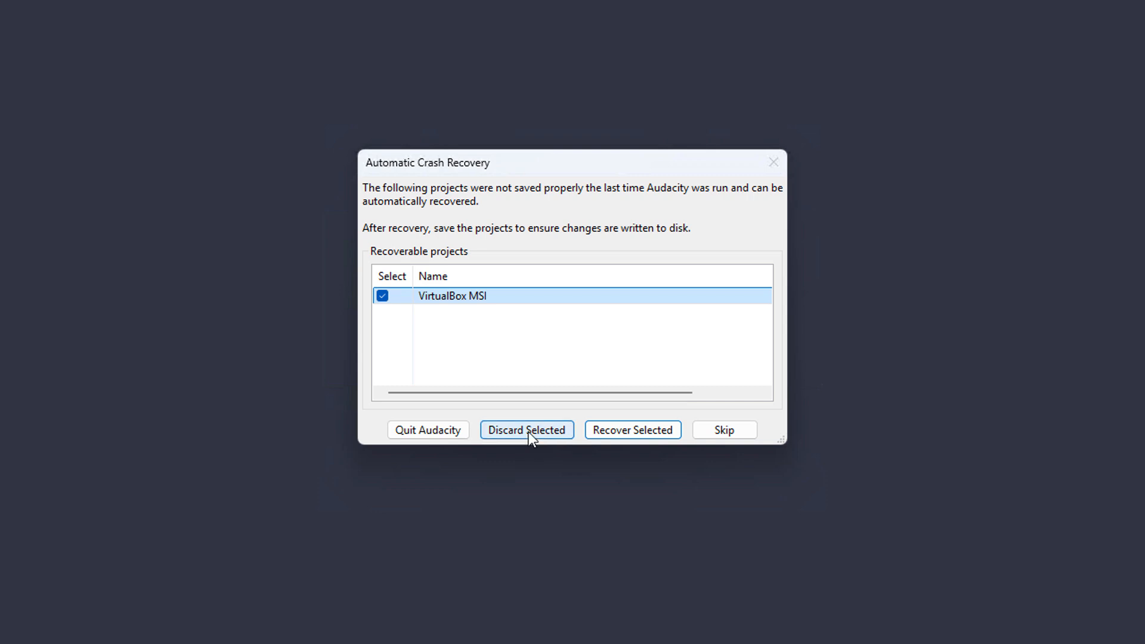
pyautogui.click(526, 429)
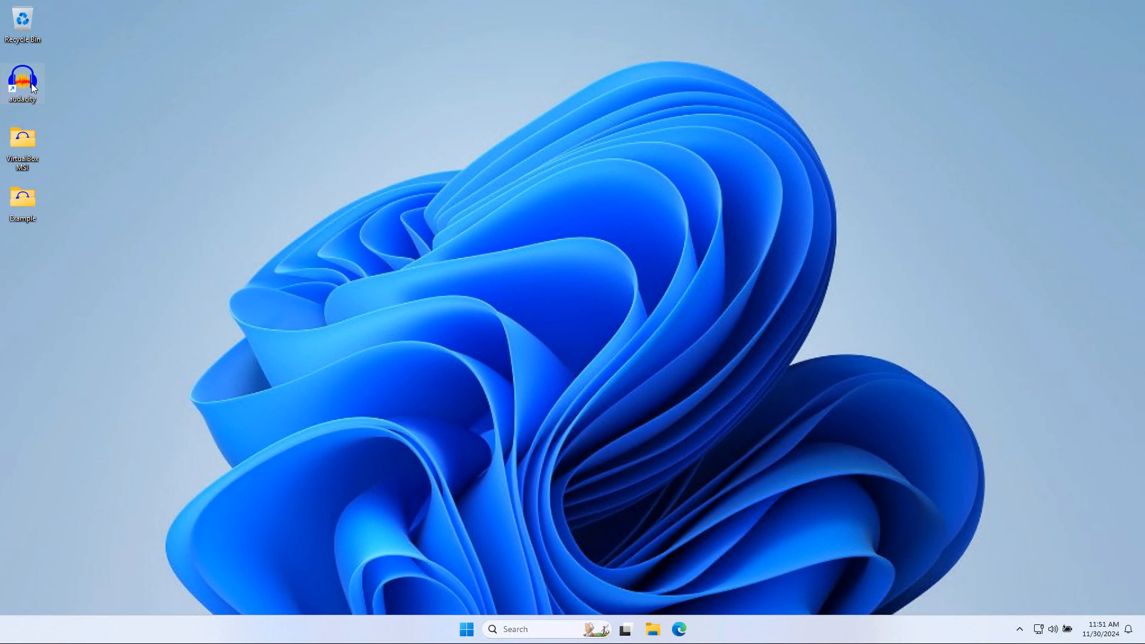
pyautogui.doubleClick(23, 81)
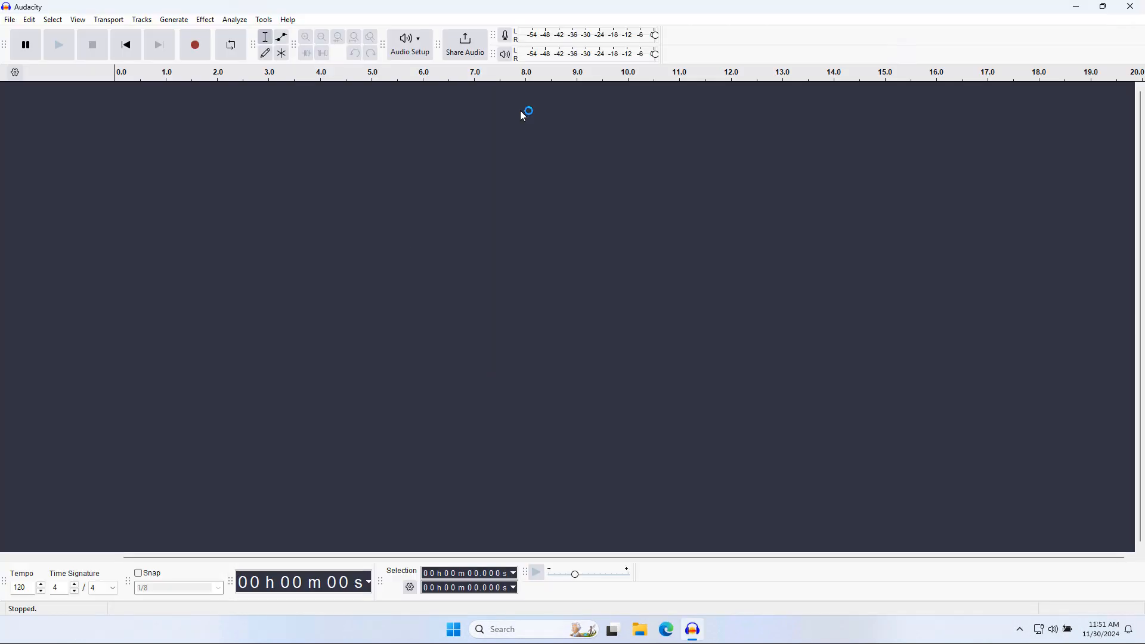
pyautogui.moveTo(1130, 7)
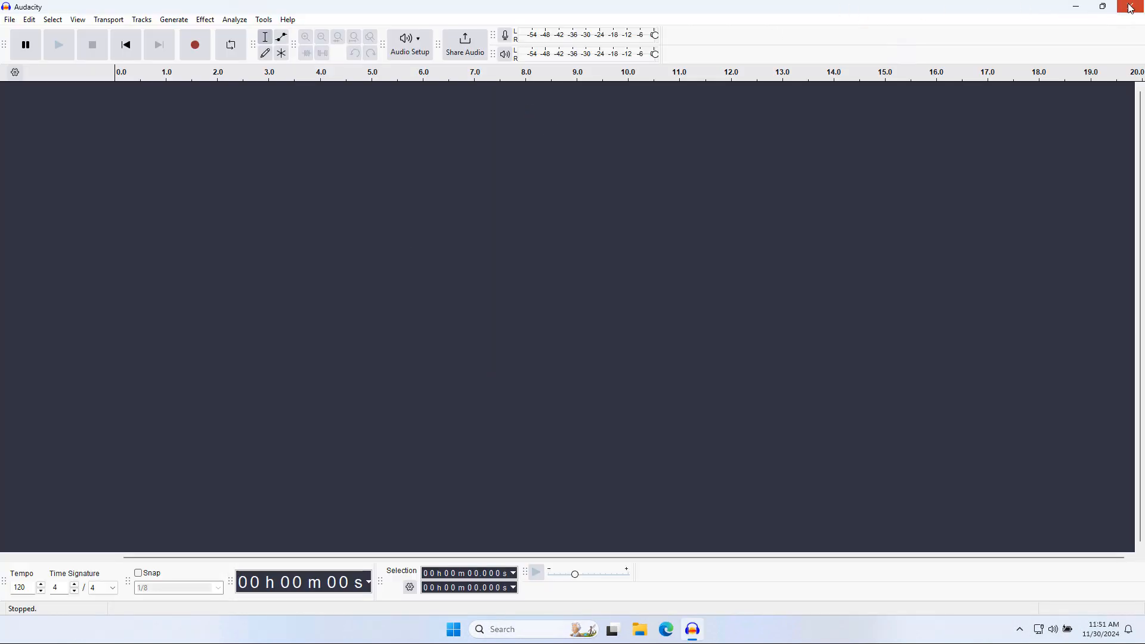
pyautogui.click(1128, 6)
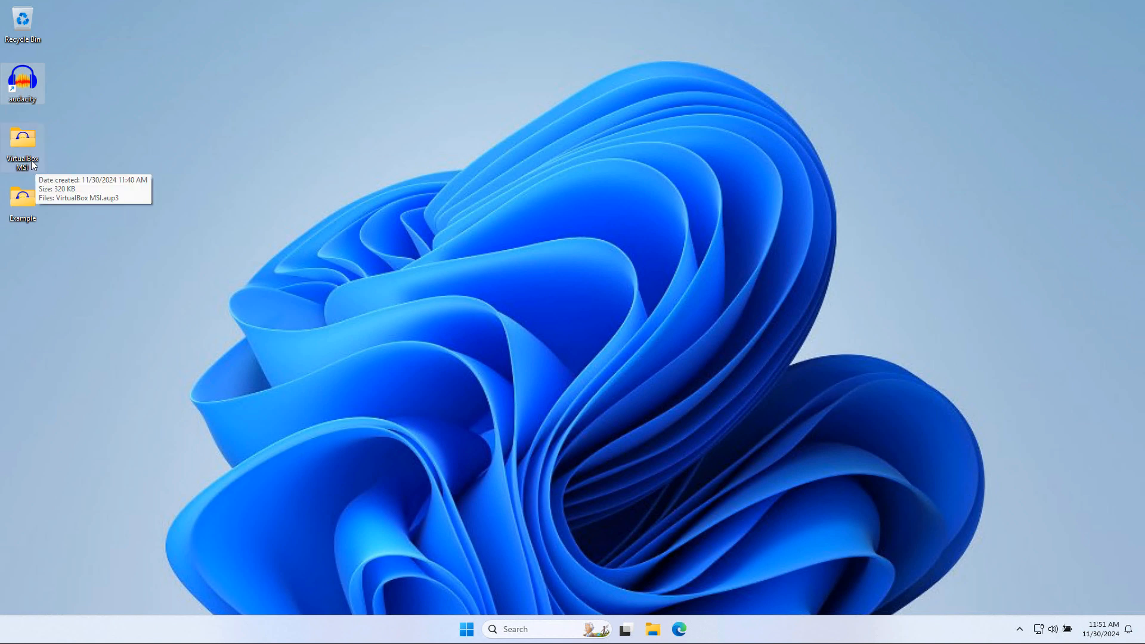
pyautogui.moveTo(48, 217)
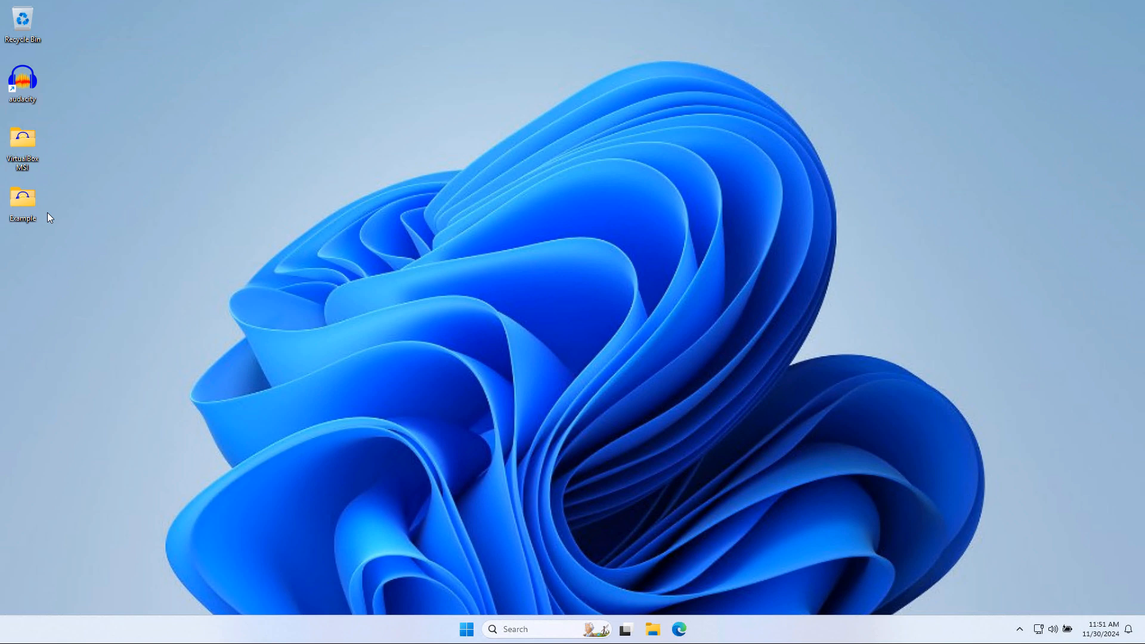
# - Open Example.aup3 from the desktop Example folder, showing its stereo track in Audacity
pyautogui.doubleClick(23, 205)
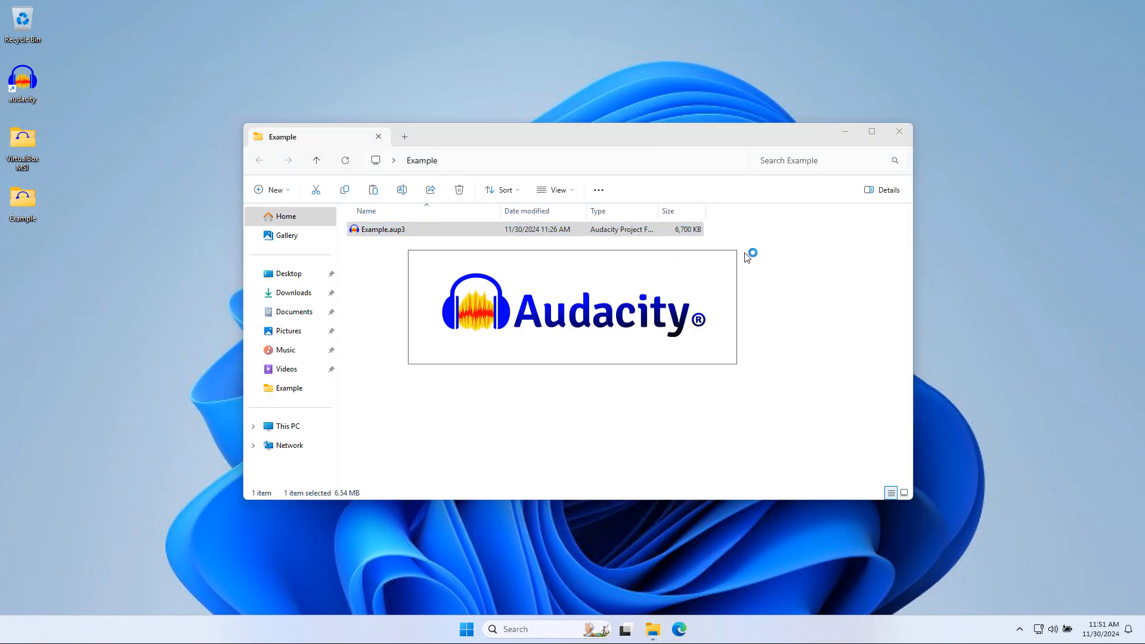
pyautogui.doubleClick(383, 228)
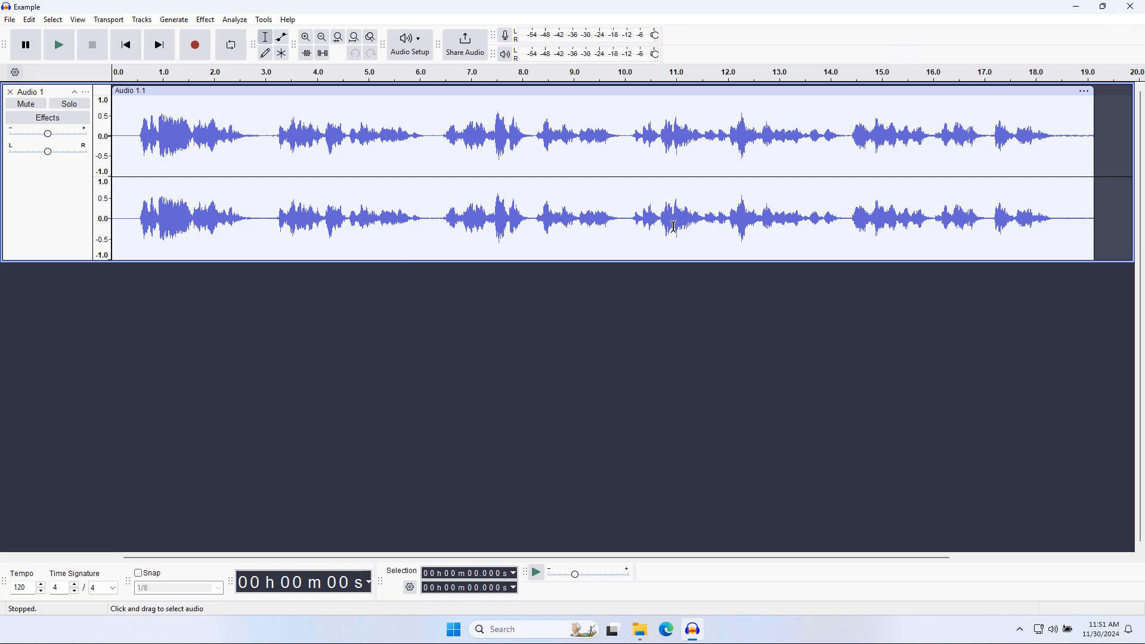
pyautogui.moveTo(721, 81)
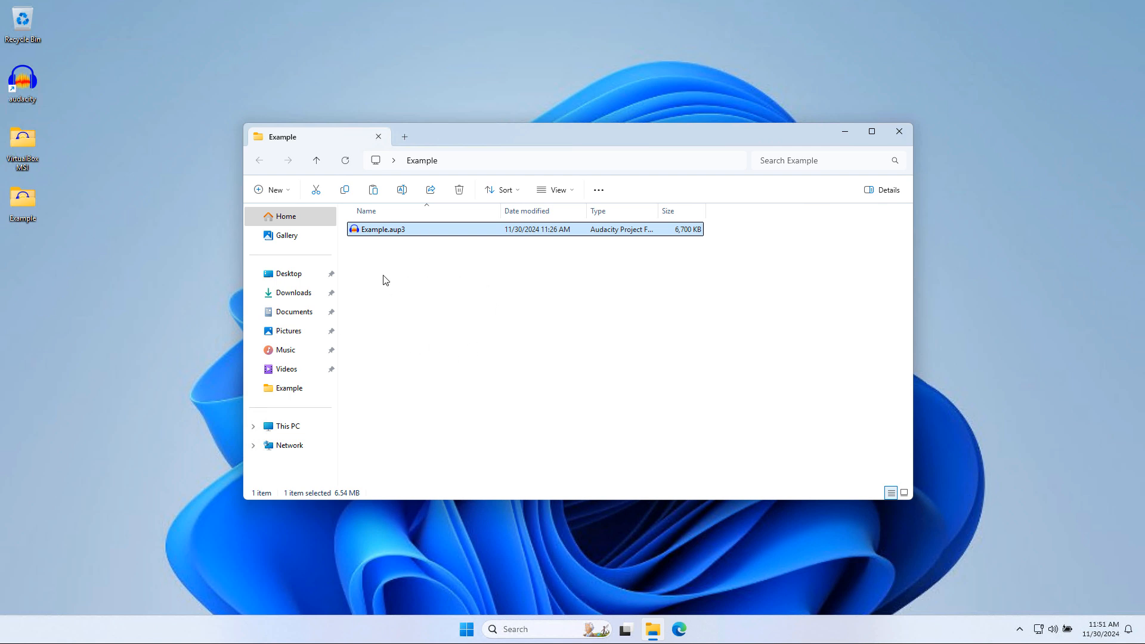
pyautogui.moveTo(406, 237)
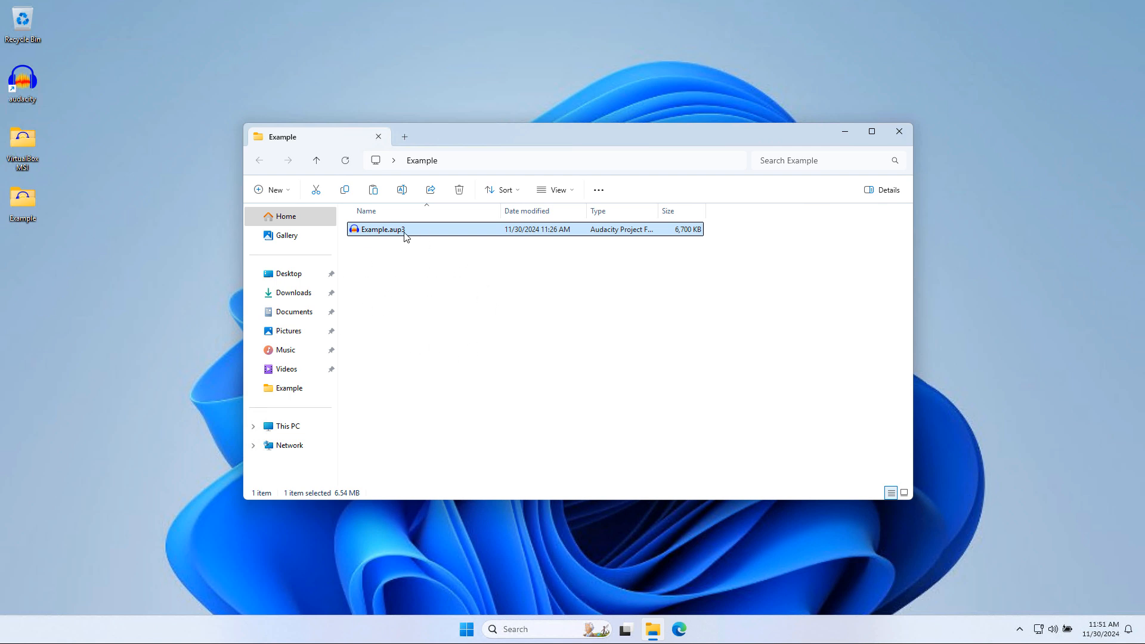
# - Reopen the Example project, then close Audacity and the Example and VirtualBox MSI folder windows
pyautogui.doubleClick(382, 229)
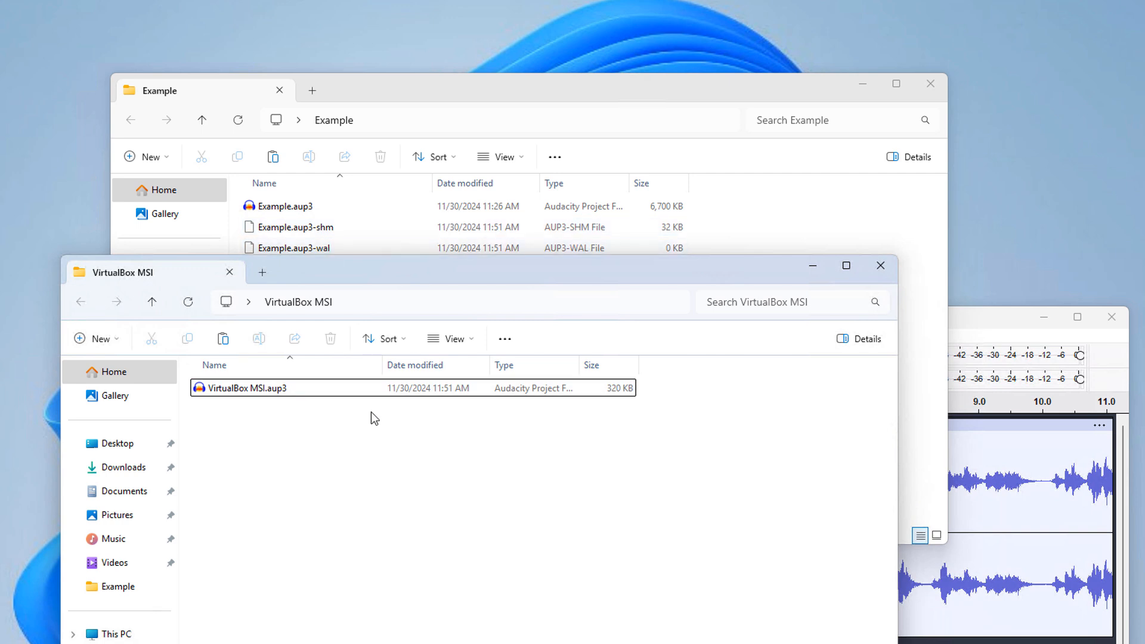
pyautogui.moveTo(988, 331)
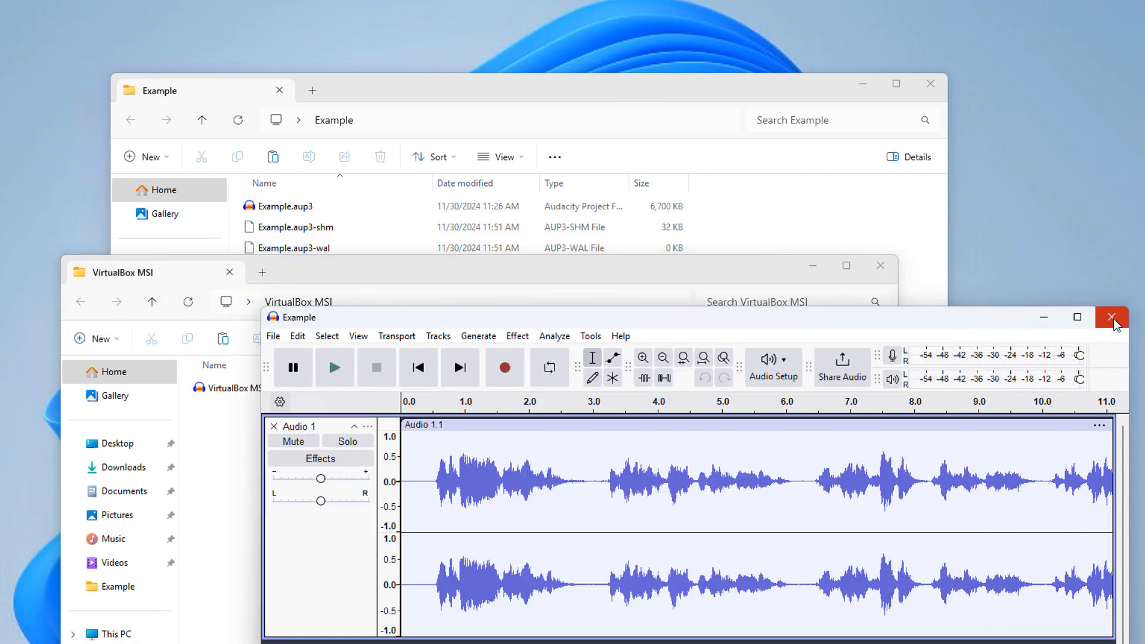
pyautogui.click(1112, 317)
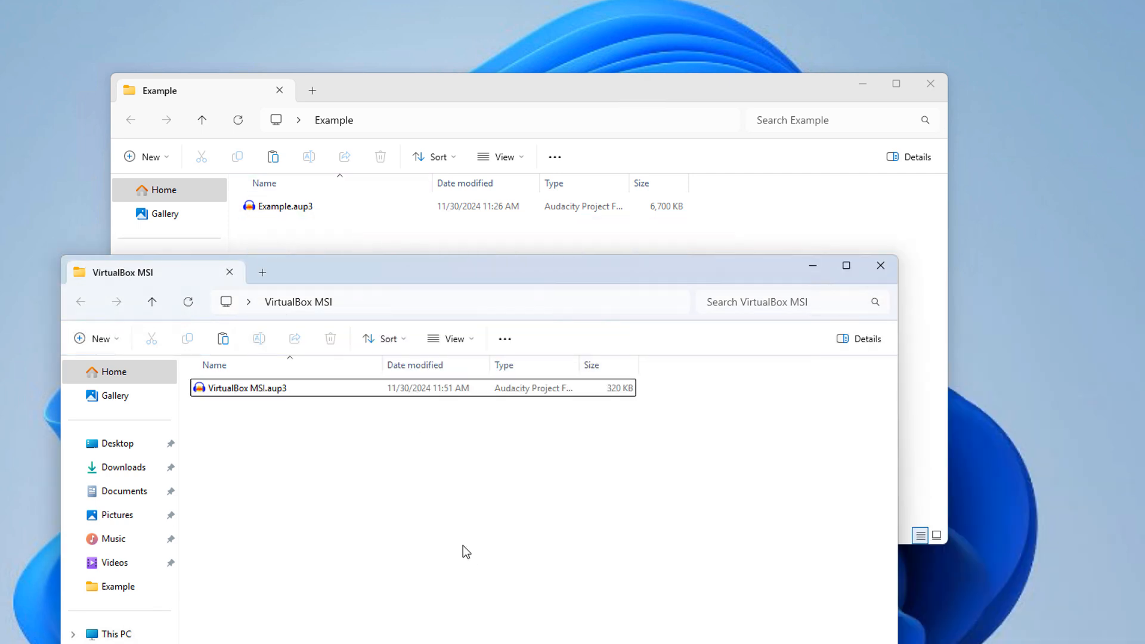
pyautogui.moveTo(930, 84)
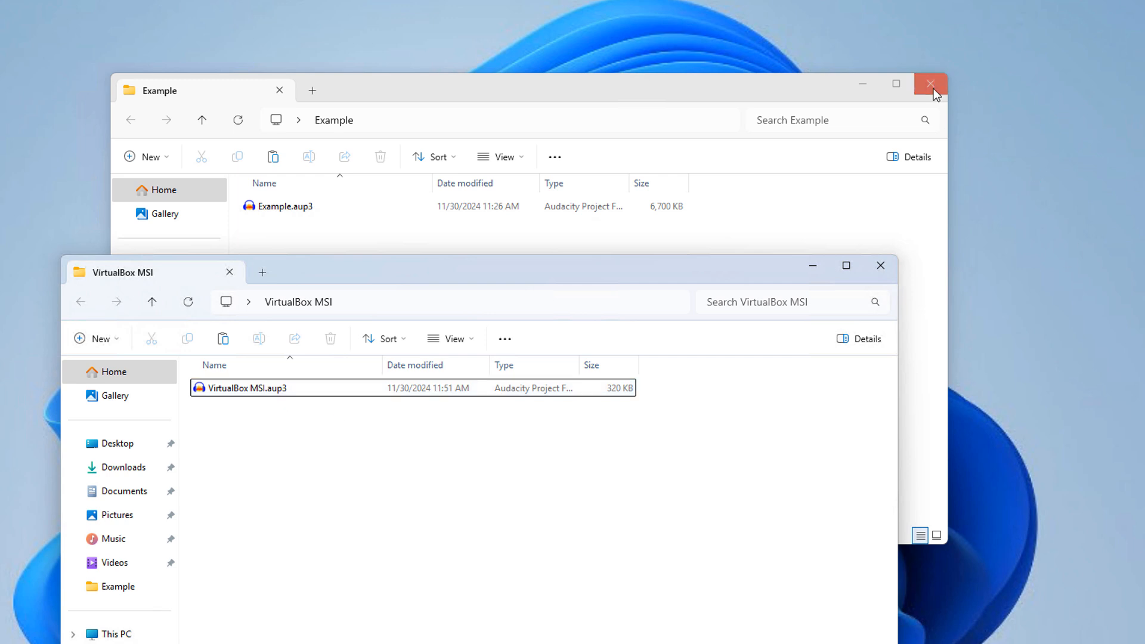
pyautogui.click(929, 83)
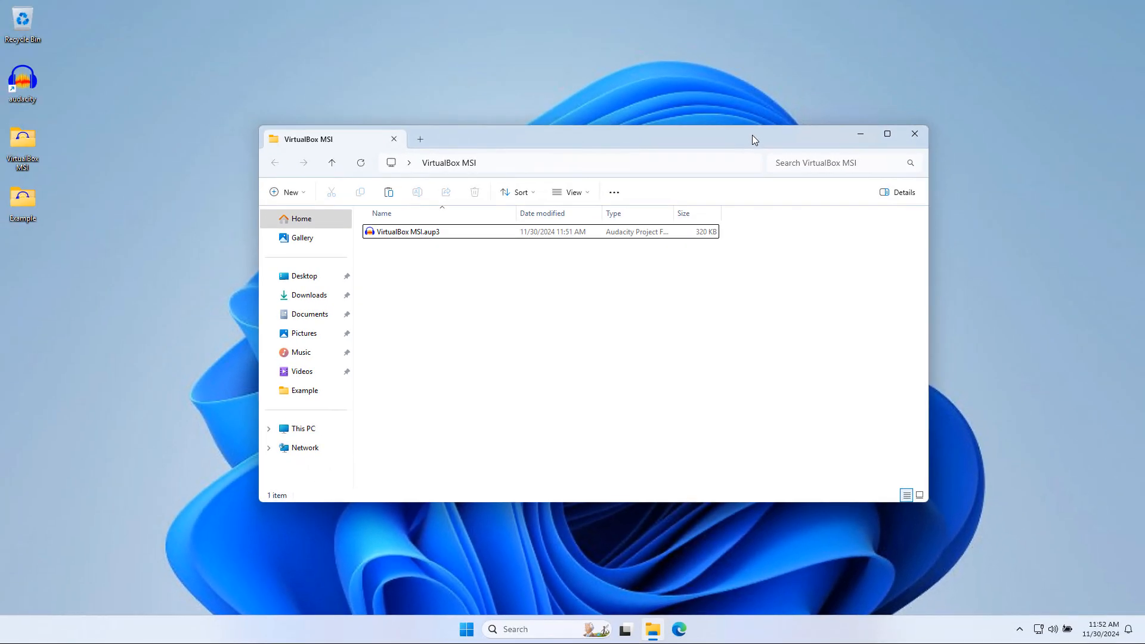
pyautogui.click(913, 134)
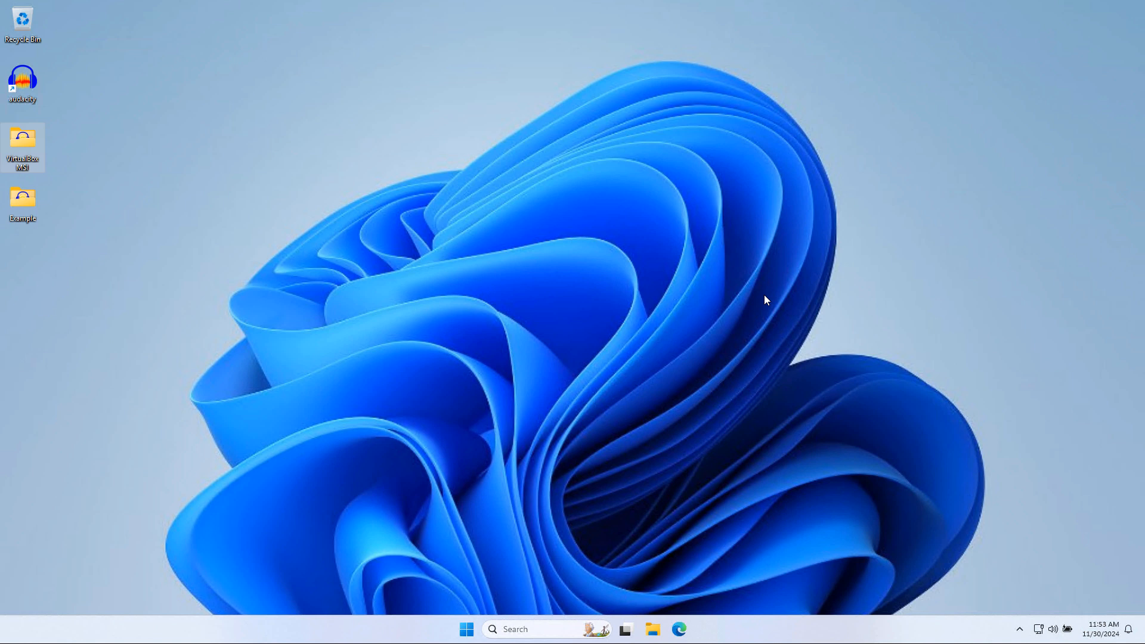